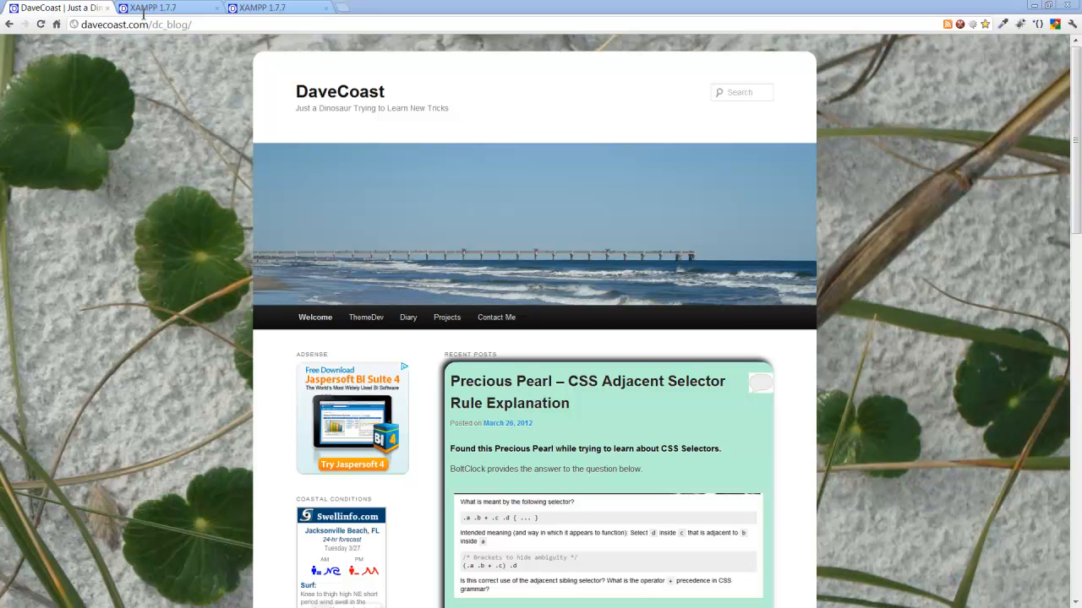
- Switch to the XAMPP welcome page and open phpMyAdmin at localhost/phpmyadmin
left_click(160, 9)
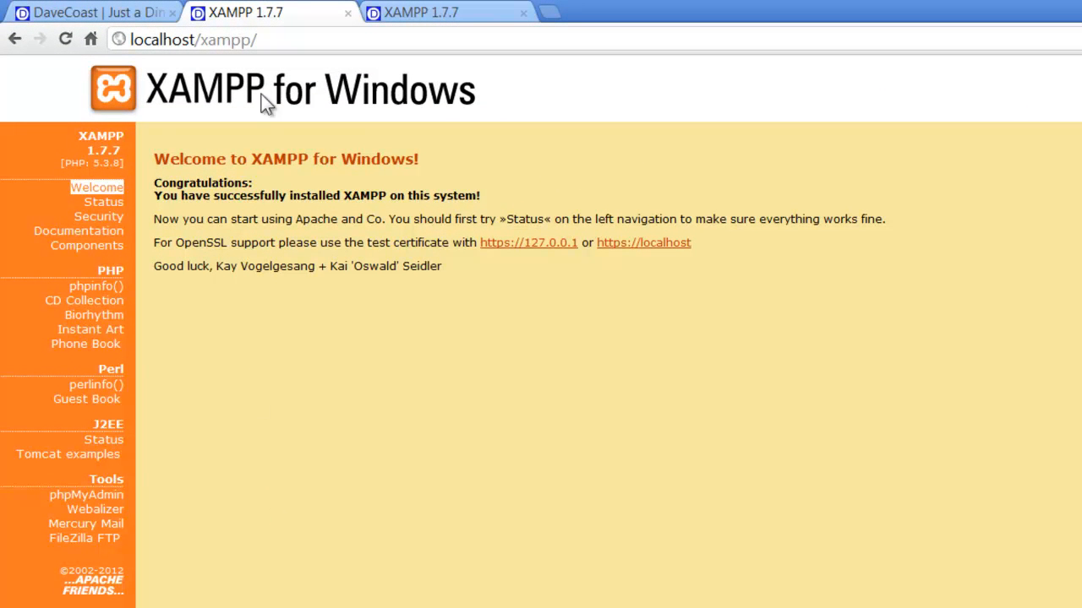
left_click(194, 39)
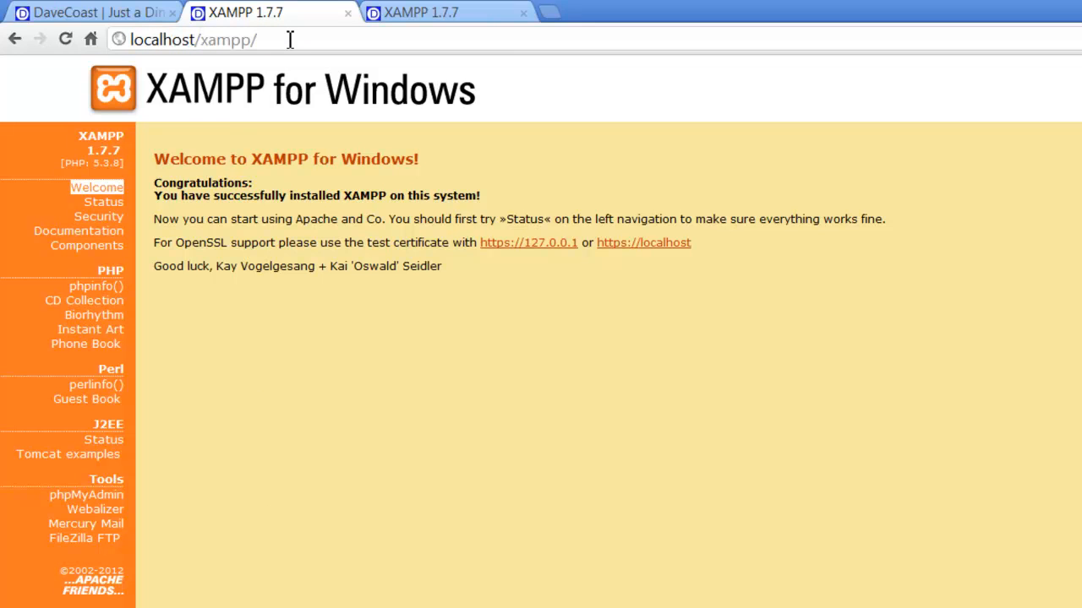
mouse_move(178, 496)
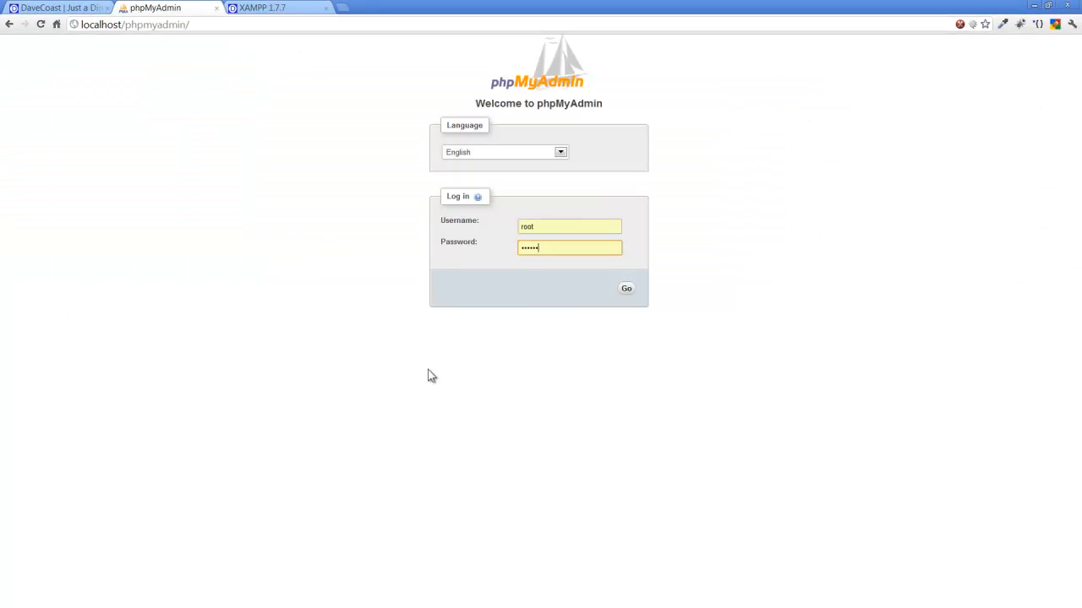
- Log in to phpMyAdmin as root and show the Databases page
left_click(627, 288)
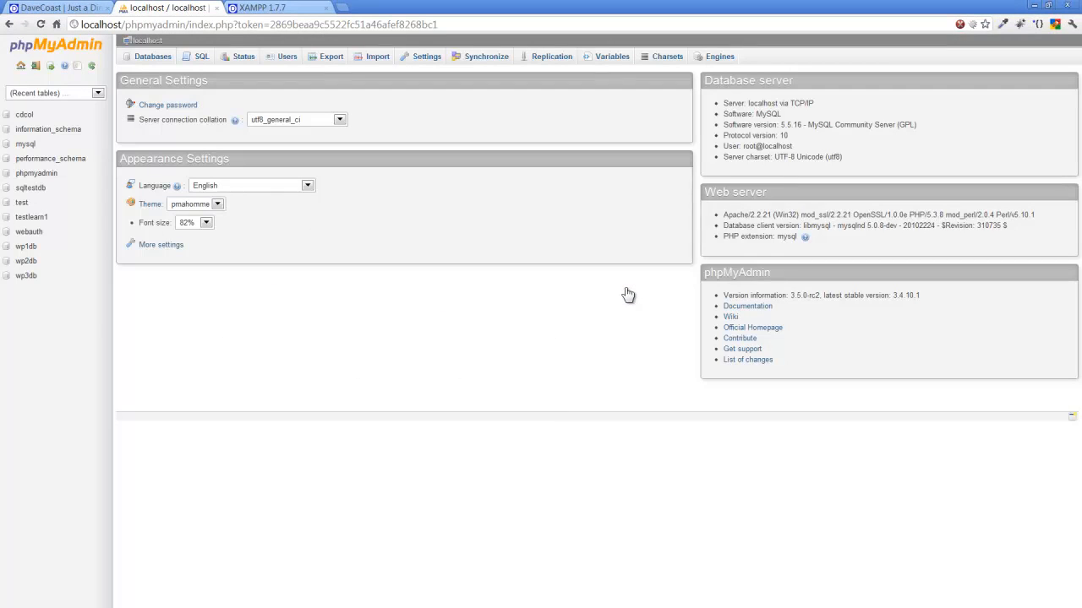
mouse_move(627, 295)
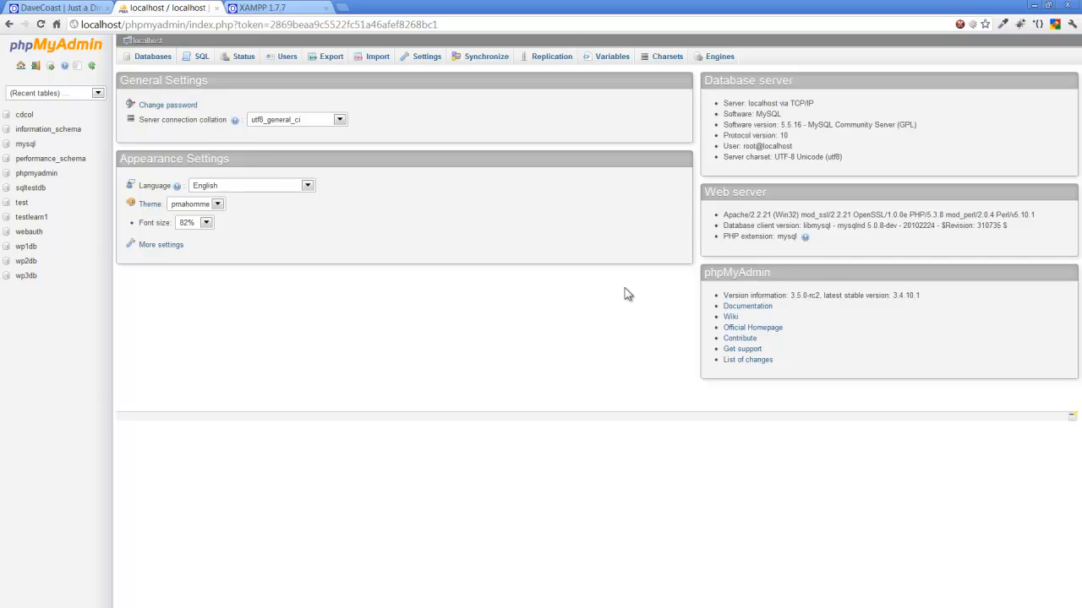
mouse_move(163, 64)
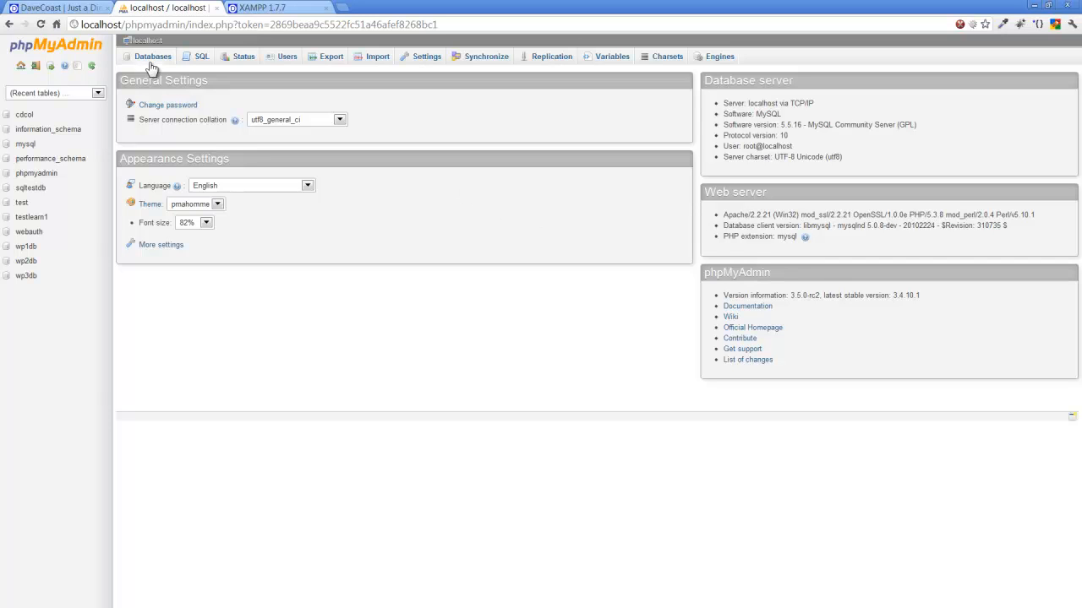
mouse_move(20, 67)
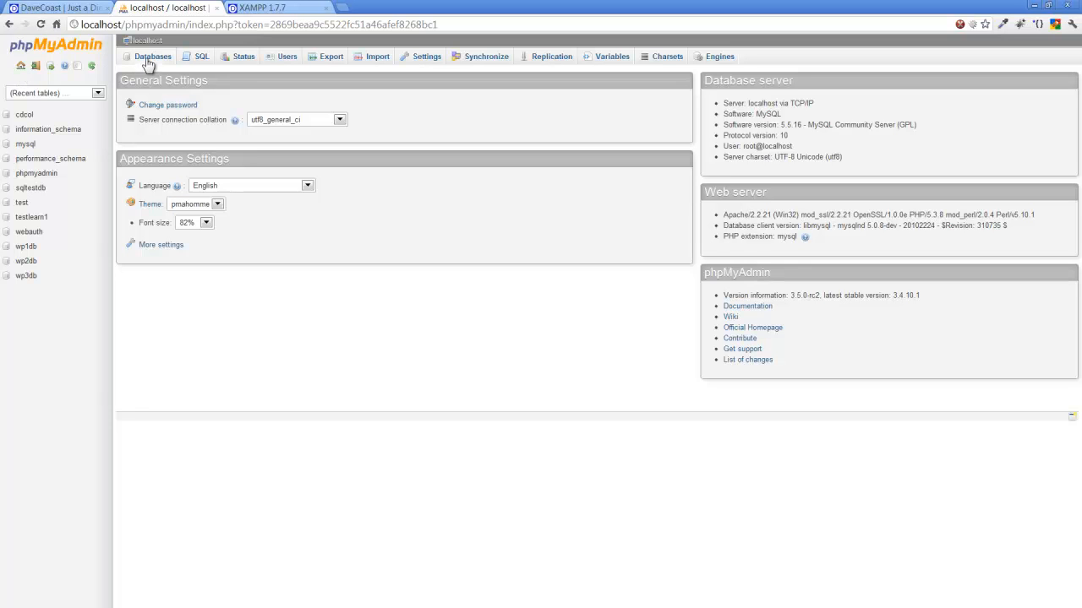
left_click(171, 56)
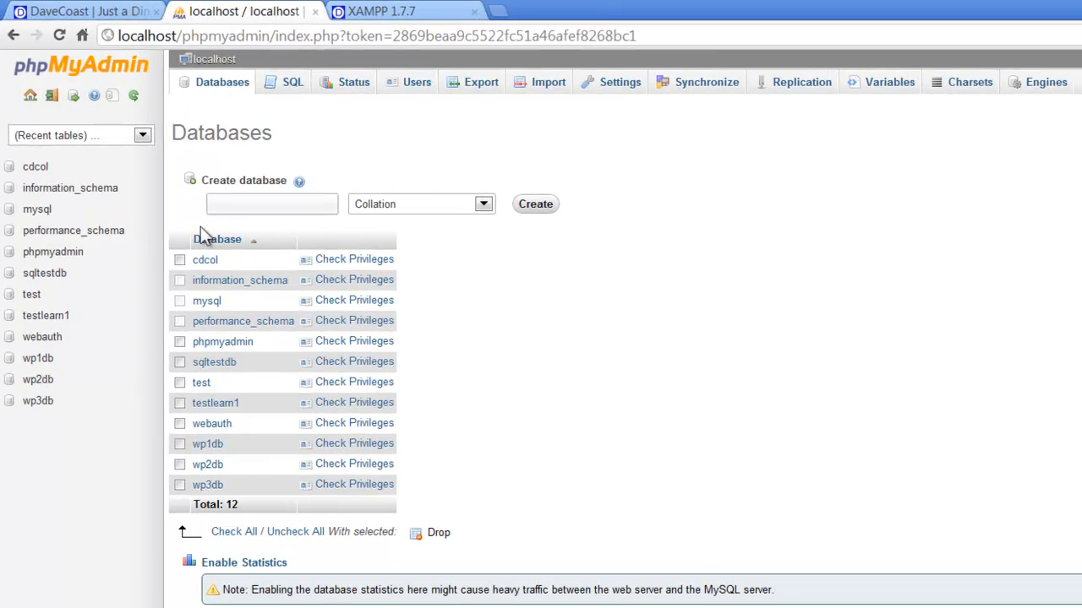
- Create the mmwpdb database and return to the phpMyAdmin home page
left_click(271, 204)
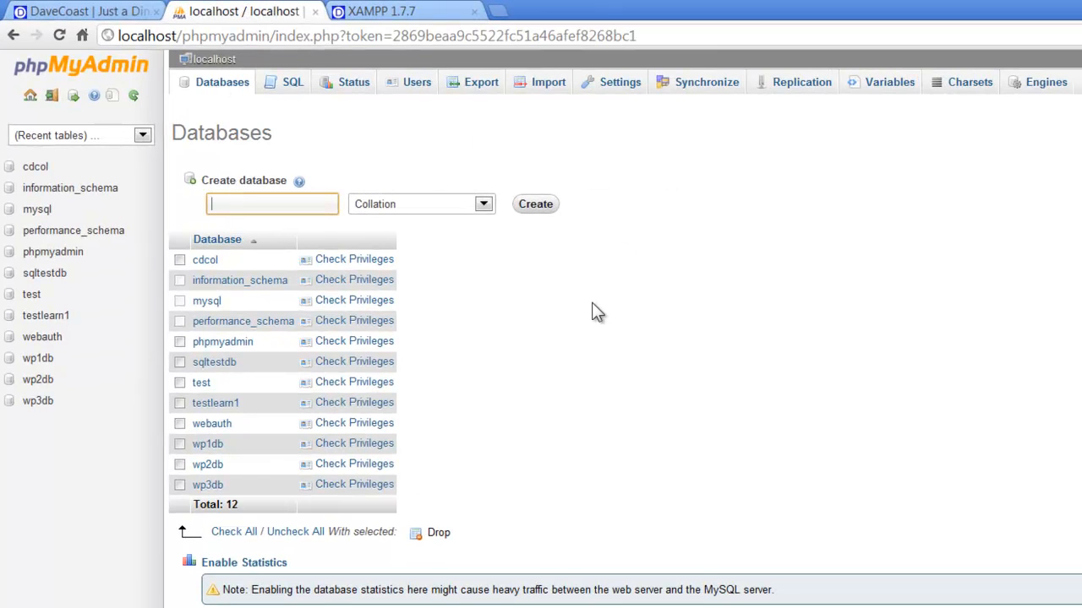
type("mmwp")
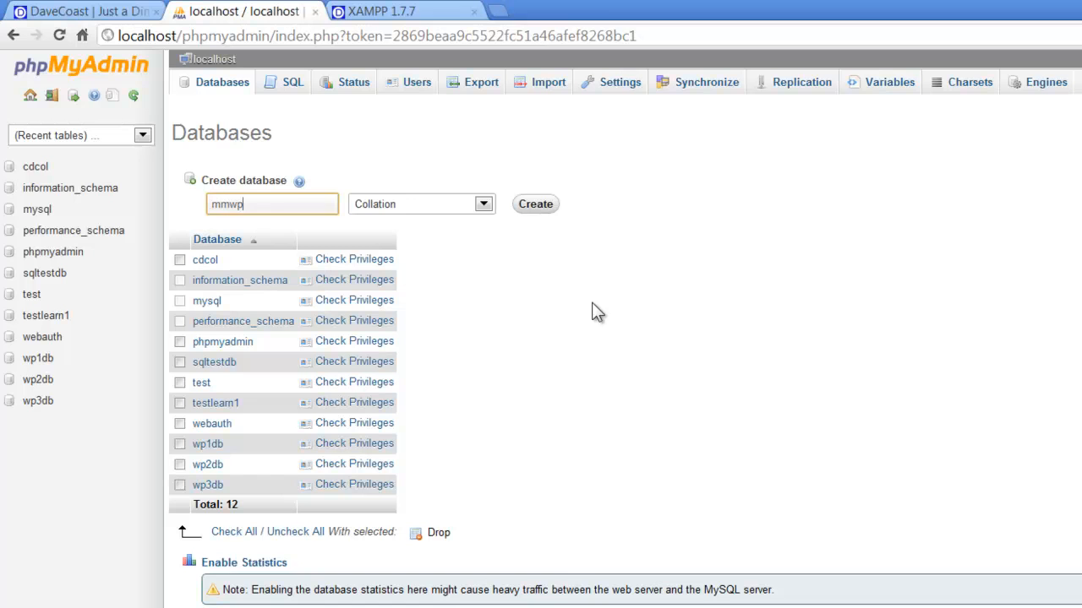
type("db")
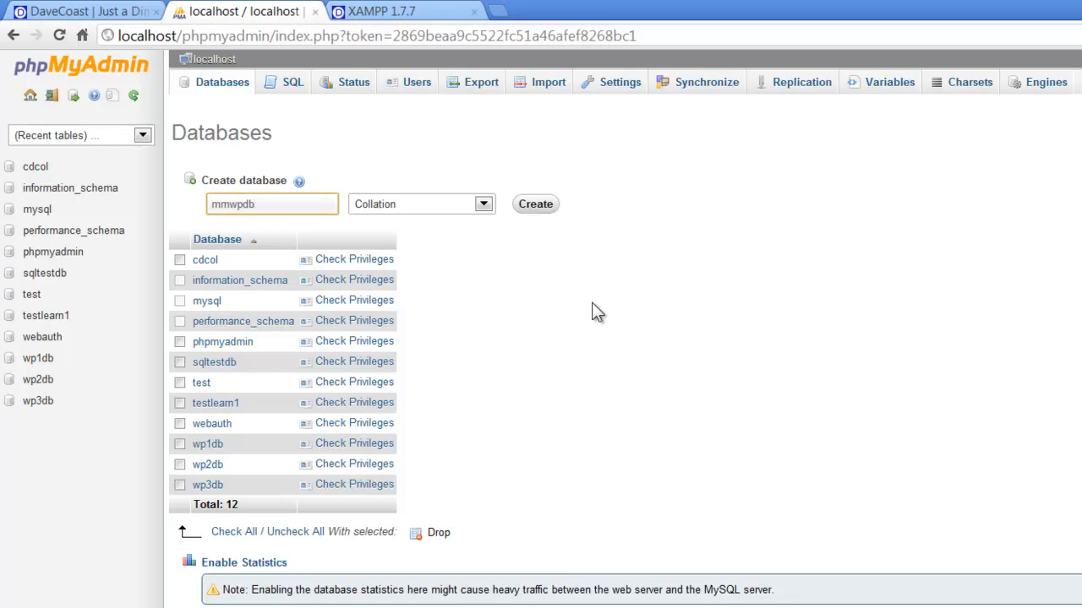
mouse_move(536, 211)
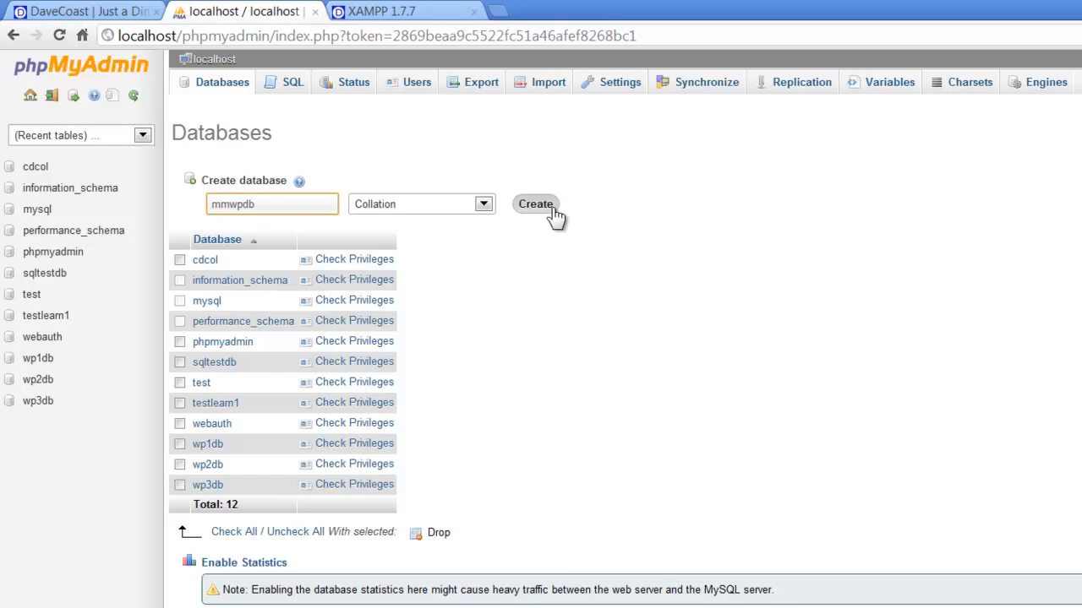
left_click(534, 203)
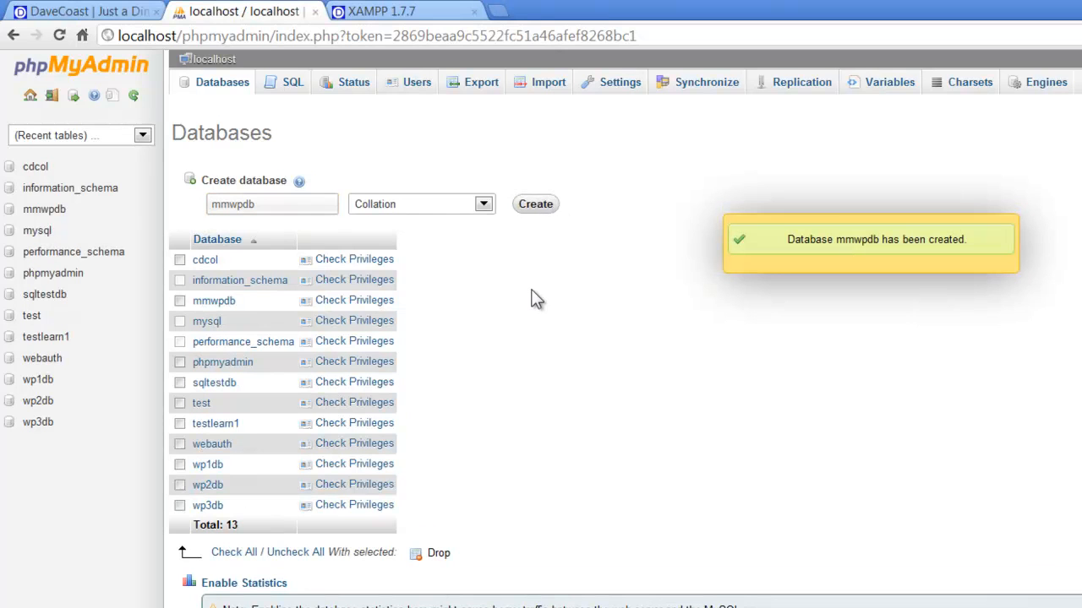
mouse_move(47, 110)
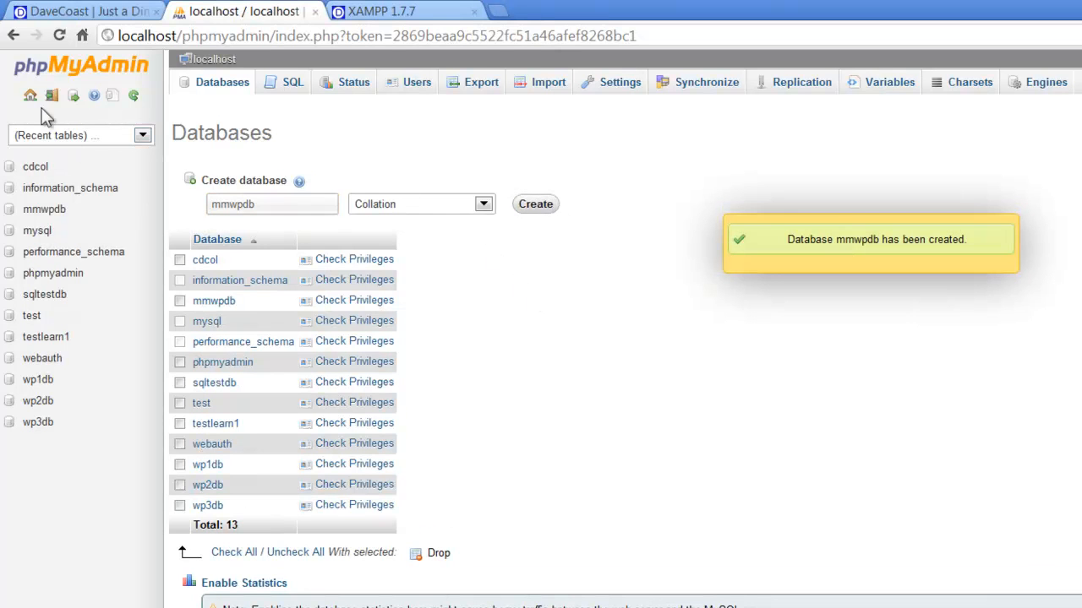
left_click(24, 96)
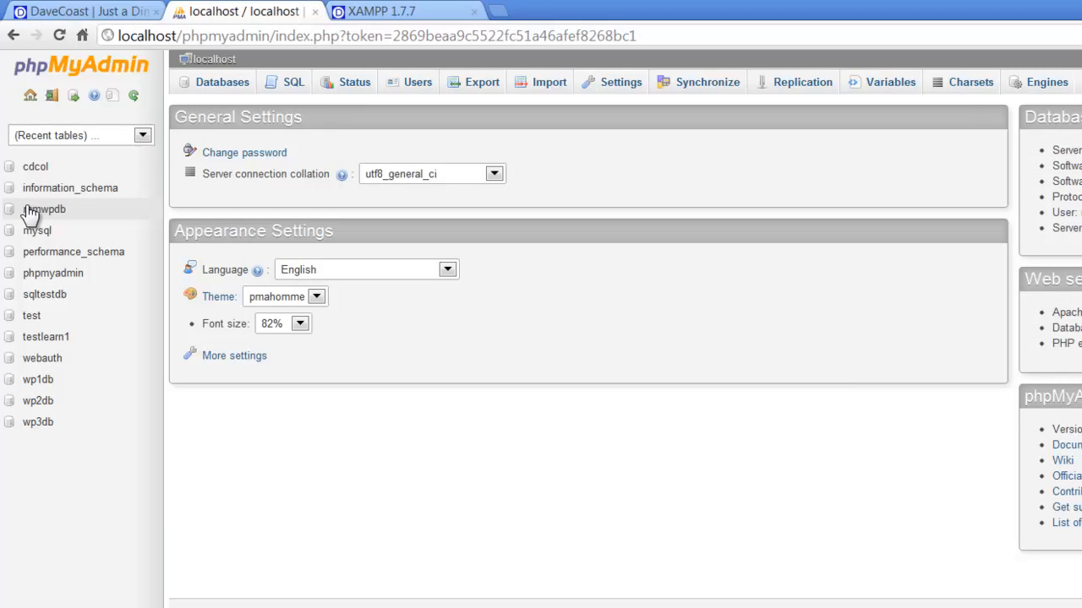
- Open mmwpdb's Privileges list and bring up the Add user form
left_click(44, 209)
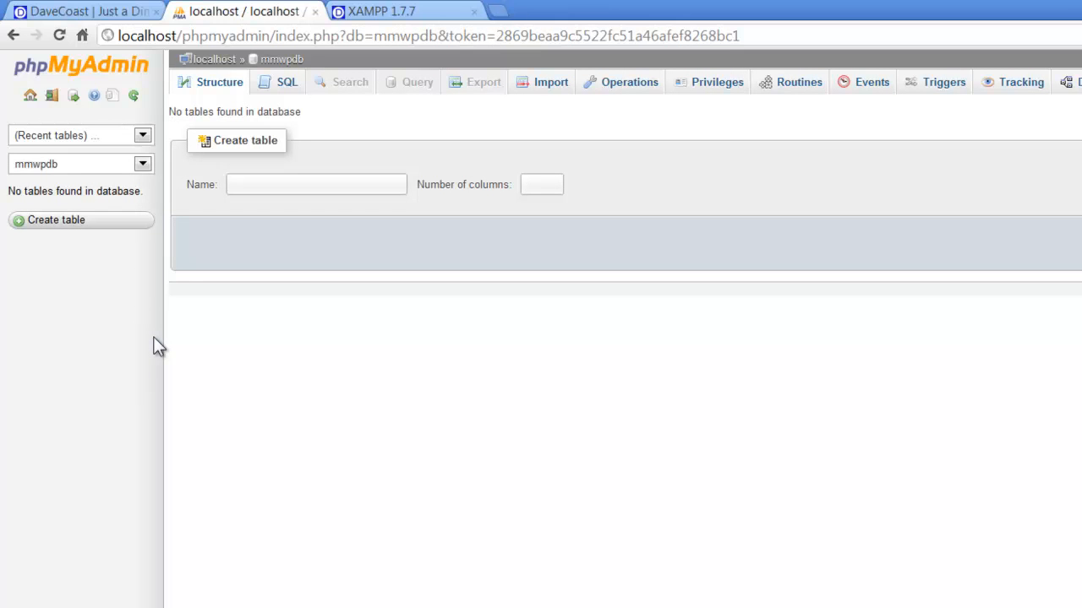
mouse_move(731, 77)
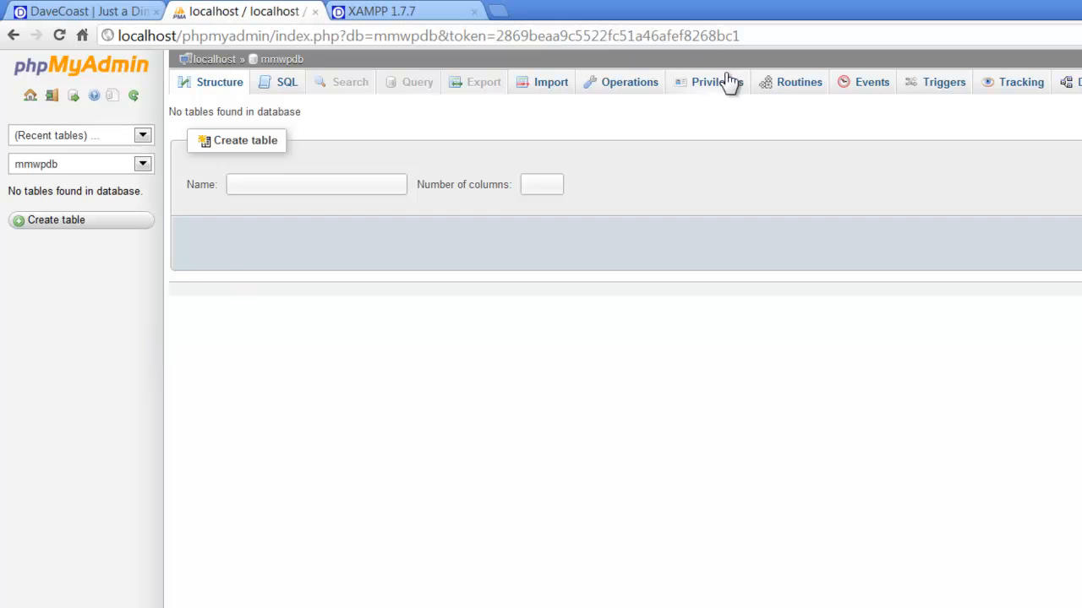
left_click(714, 82)
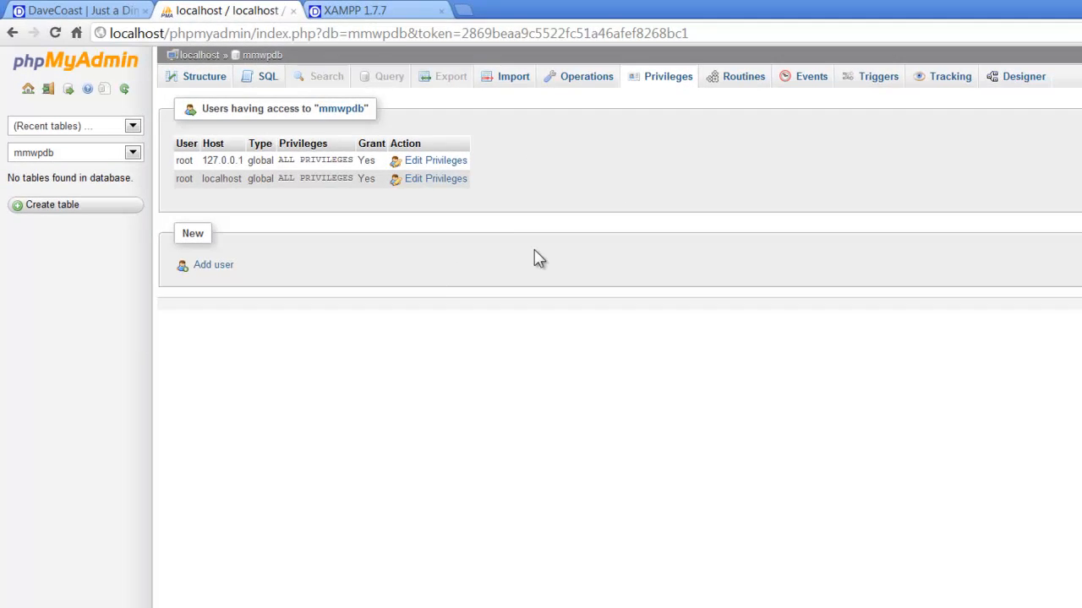
left_click(213, 264)
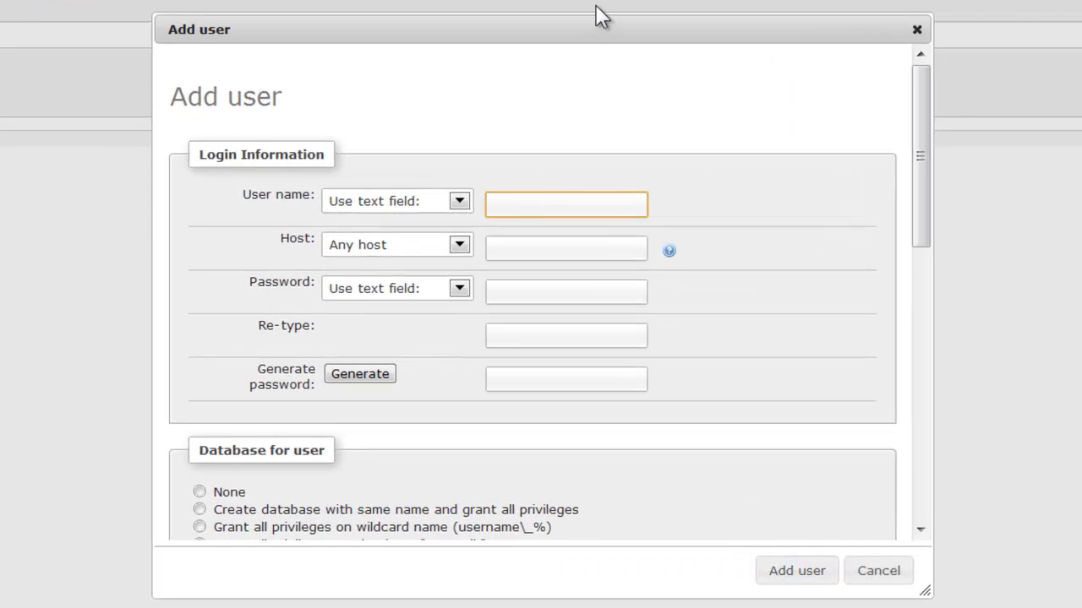
- Add user mmuser on host localhost with a password and all privileges on mmwpdb
type("mm")
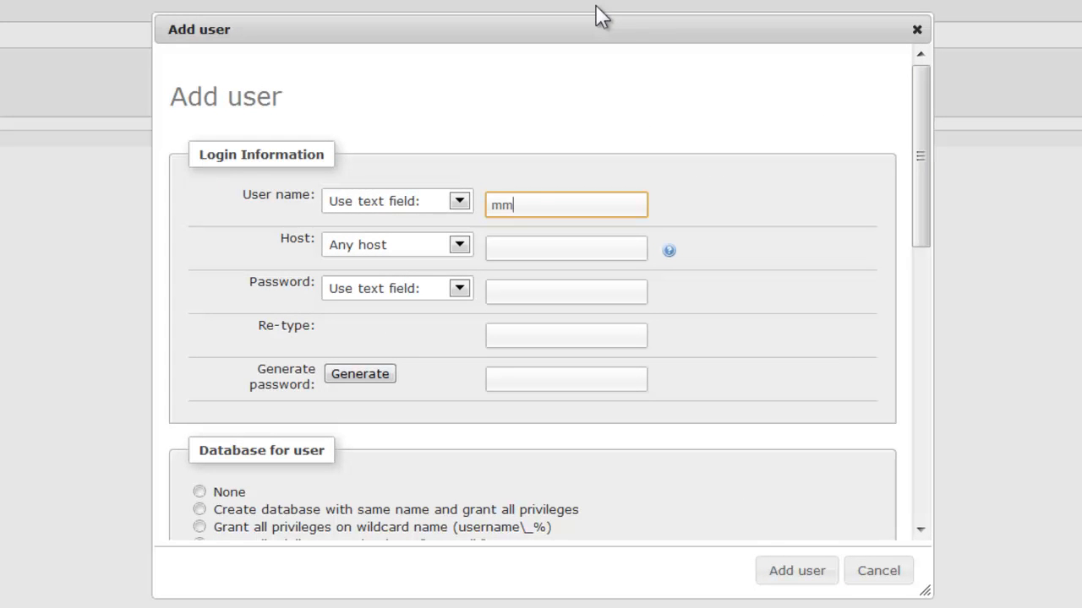
type("user")
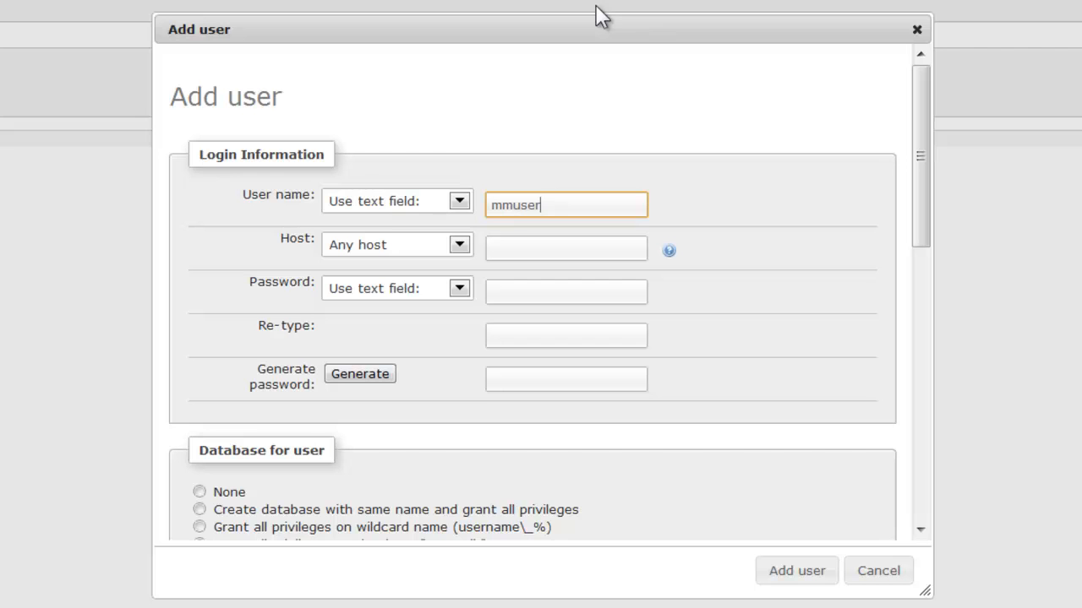
left_click(395, 244)
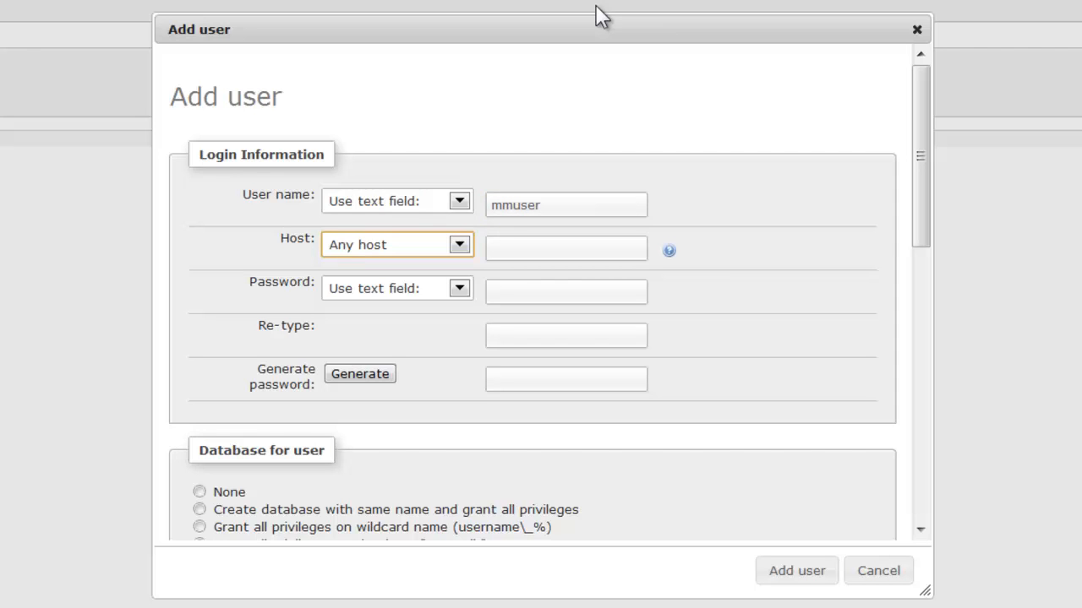
mouse_move(481, 243)
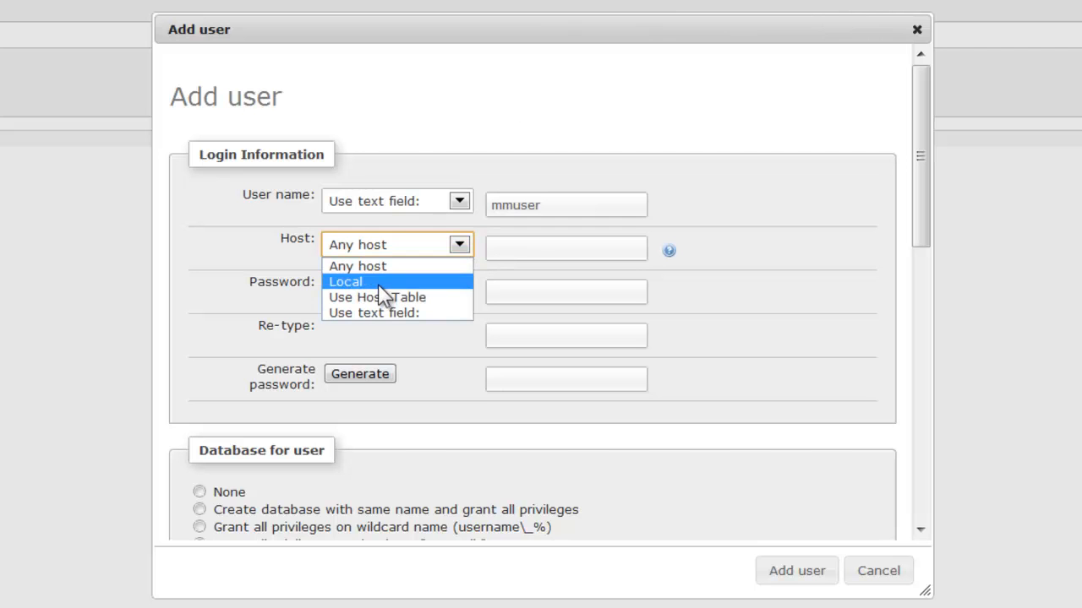
left_click(345, 281)
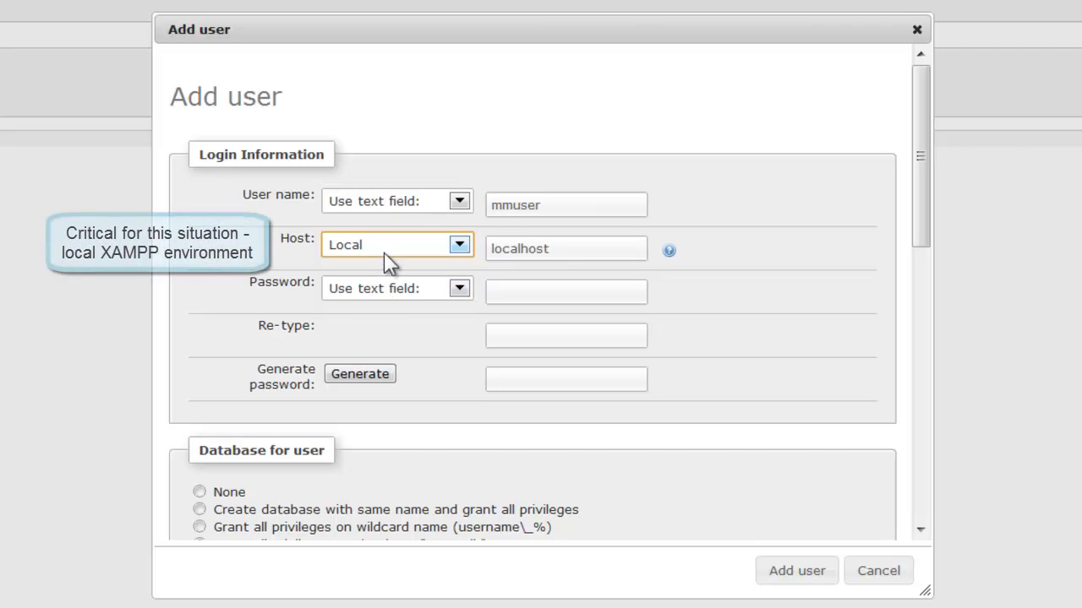
mouse_move(393, 303)
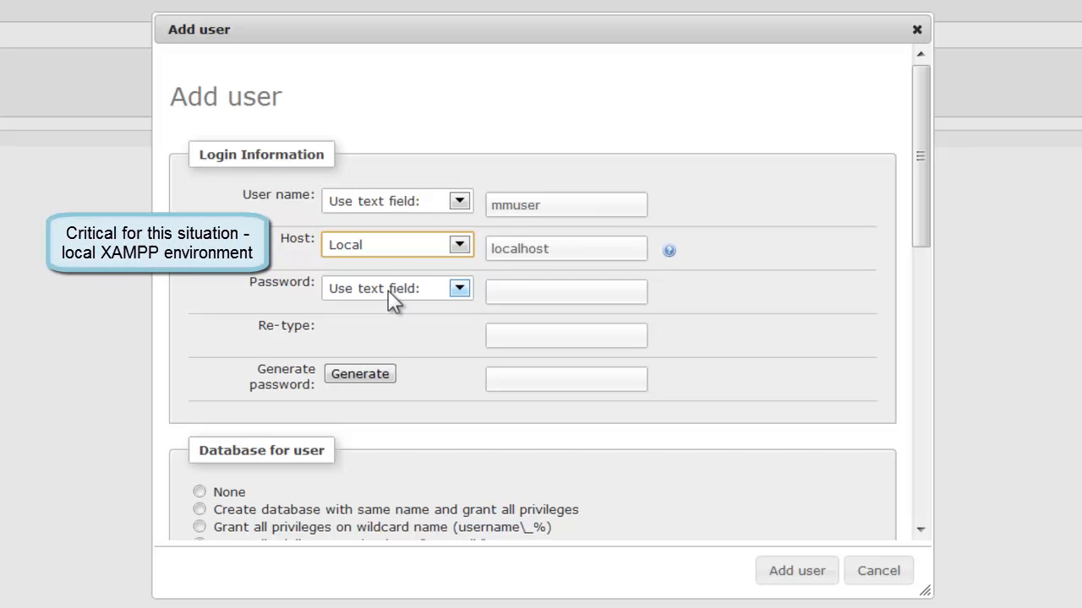
left_click(565, 291)
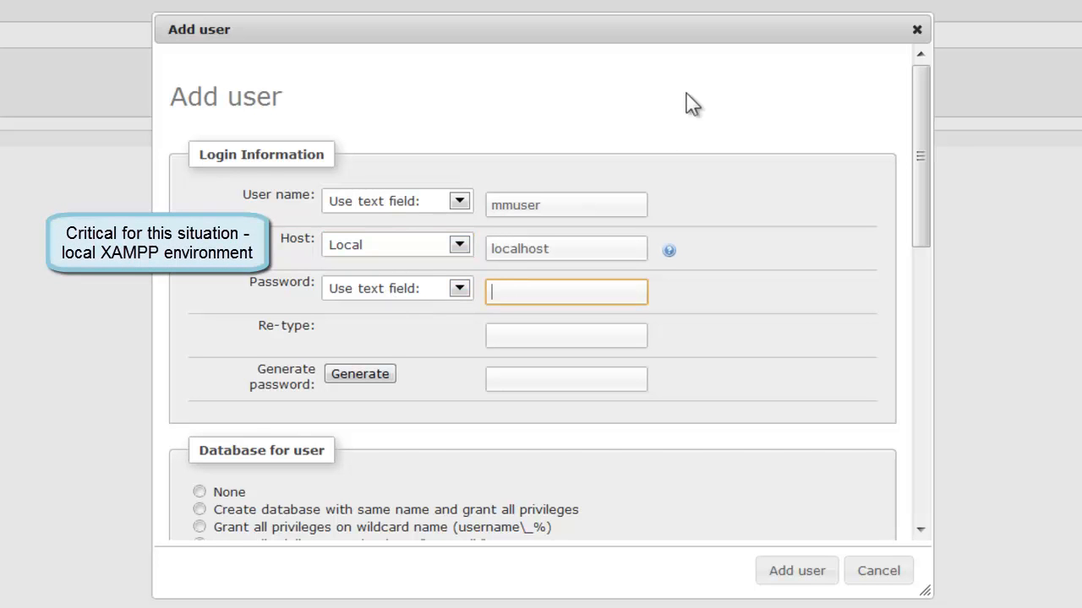
type("••")
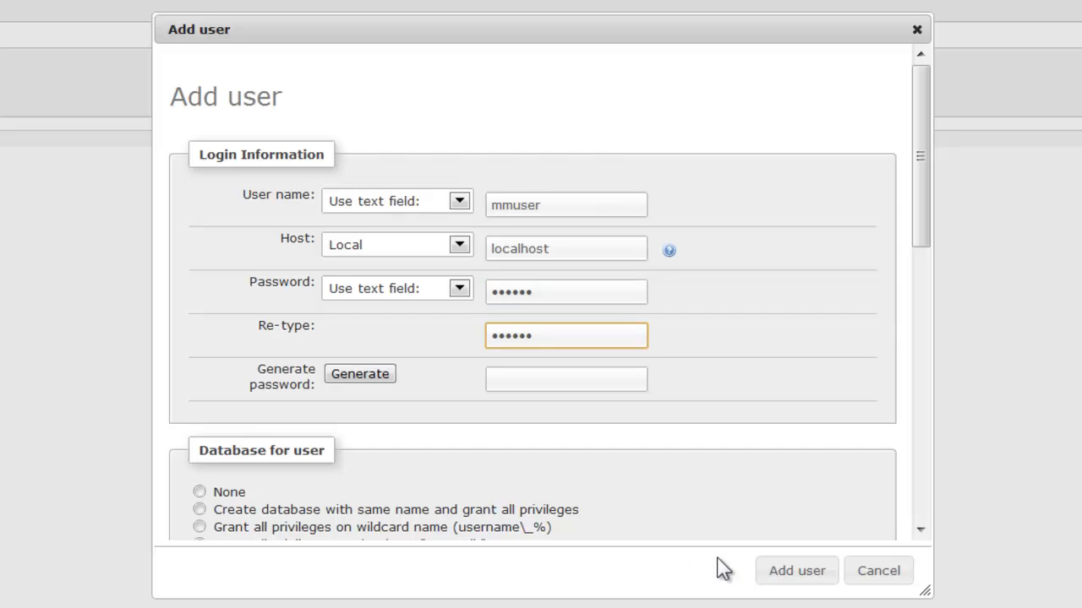
left_click(796, 571)
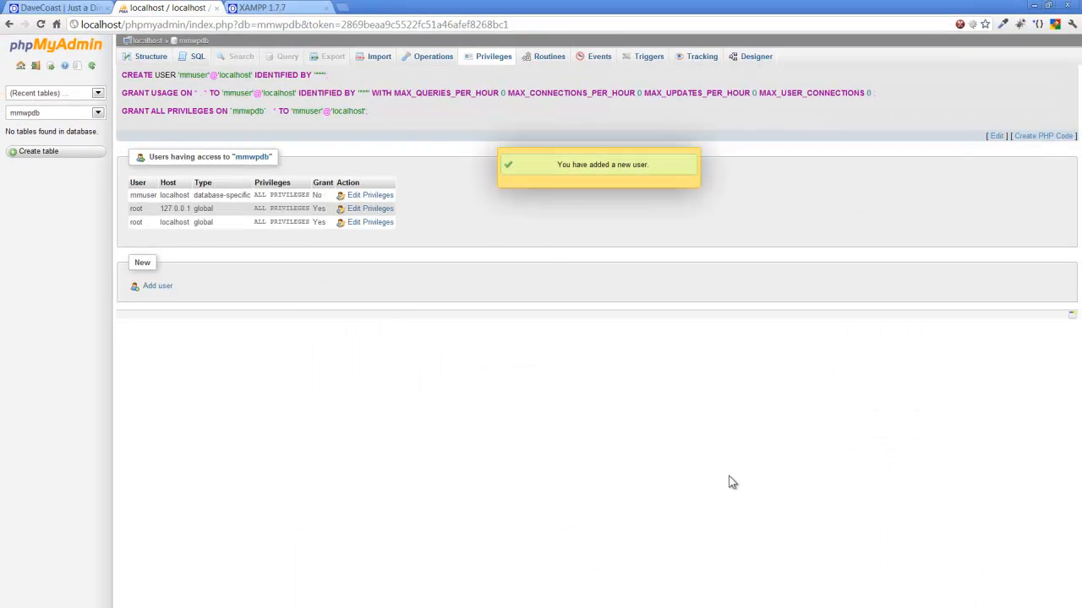
mouse_move(116, 100)
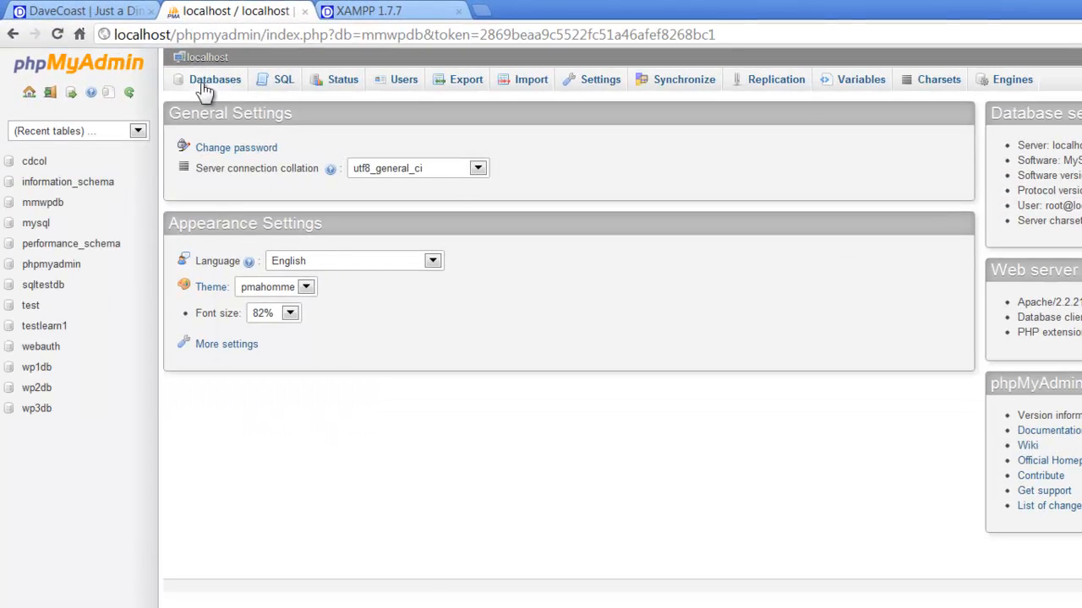
left_click(214, 78)
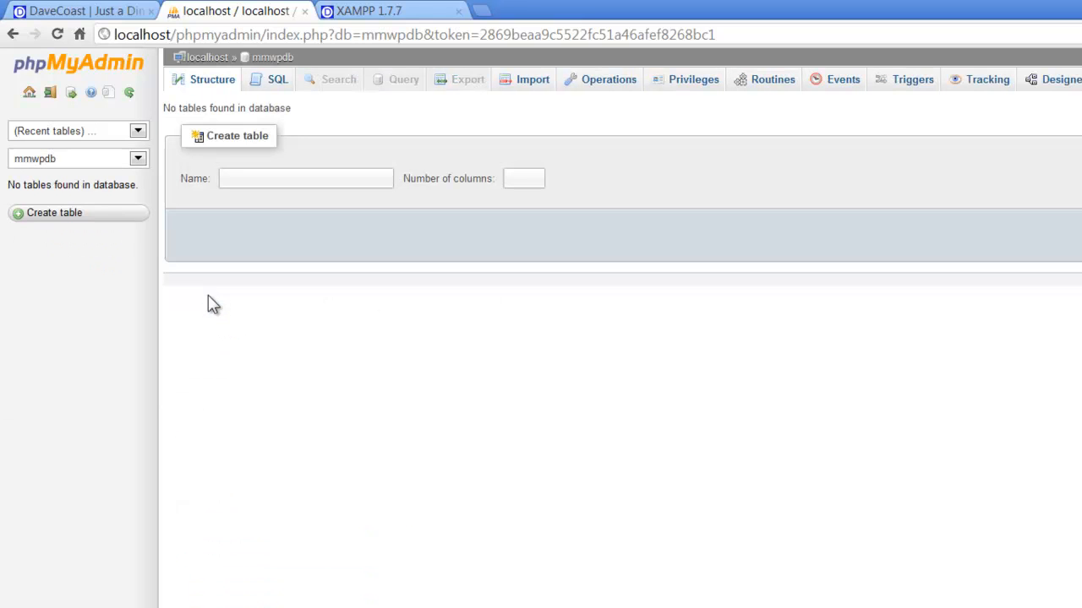
mouse_move(309, 242)
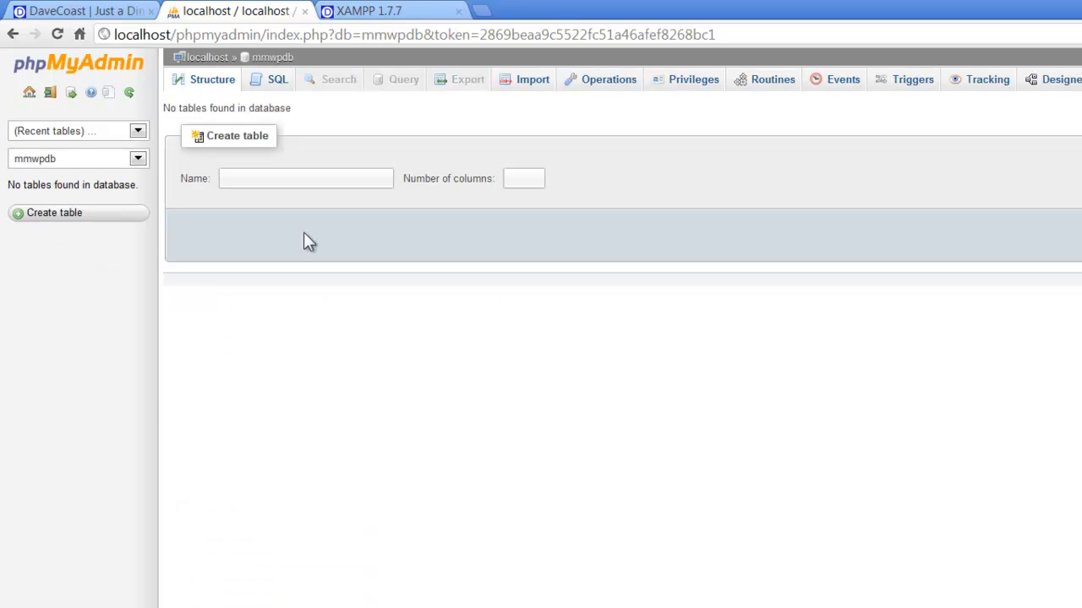
left_click(693, 79)
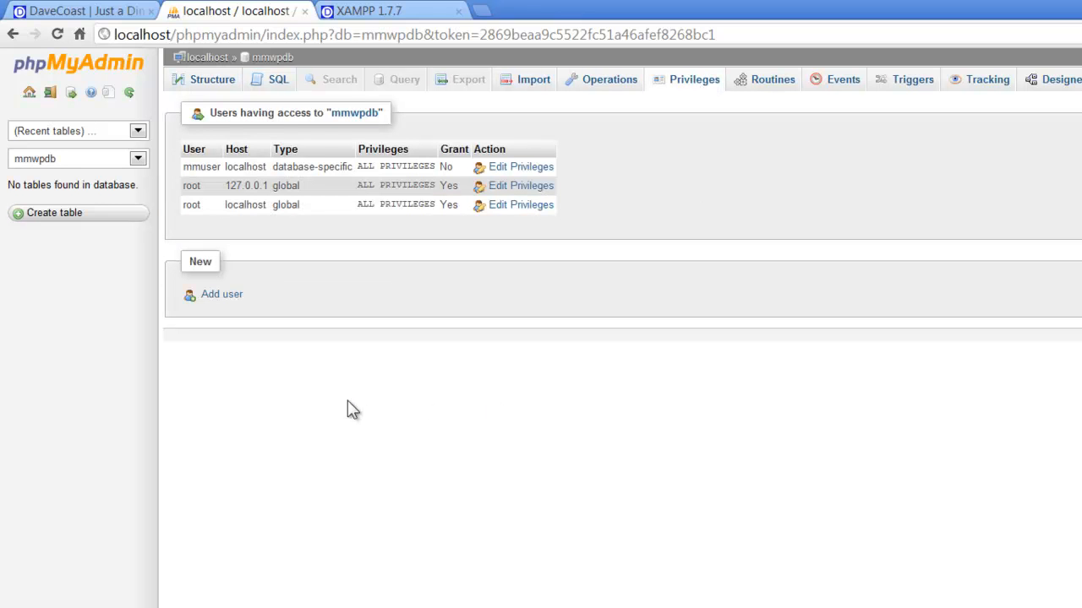
mouse_move(342, 395)
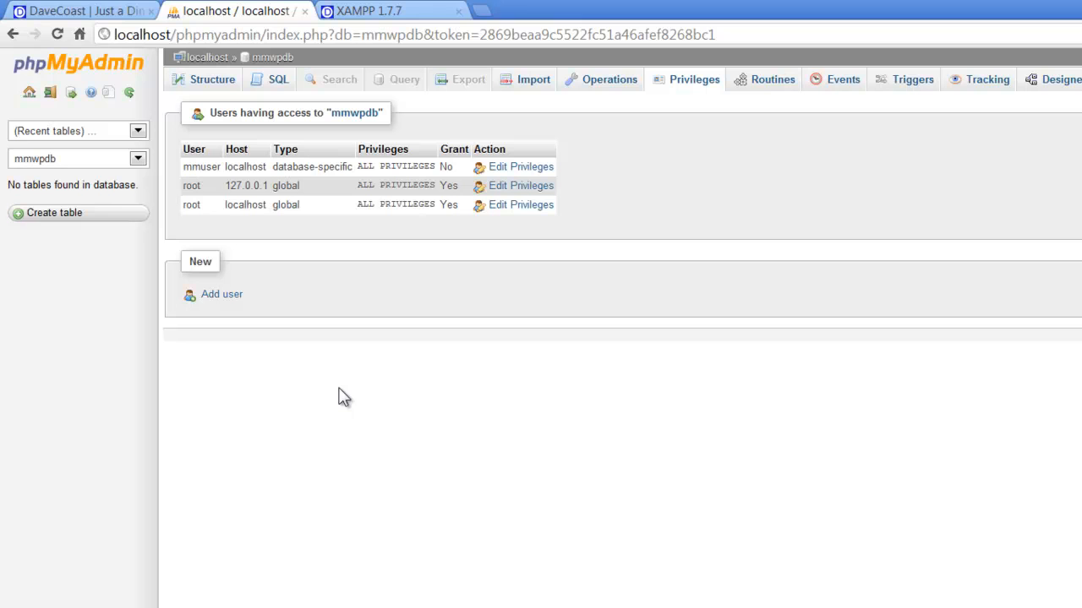
mouse_move(342, 369)
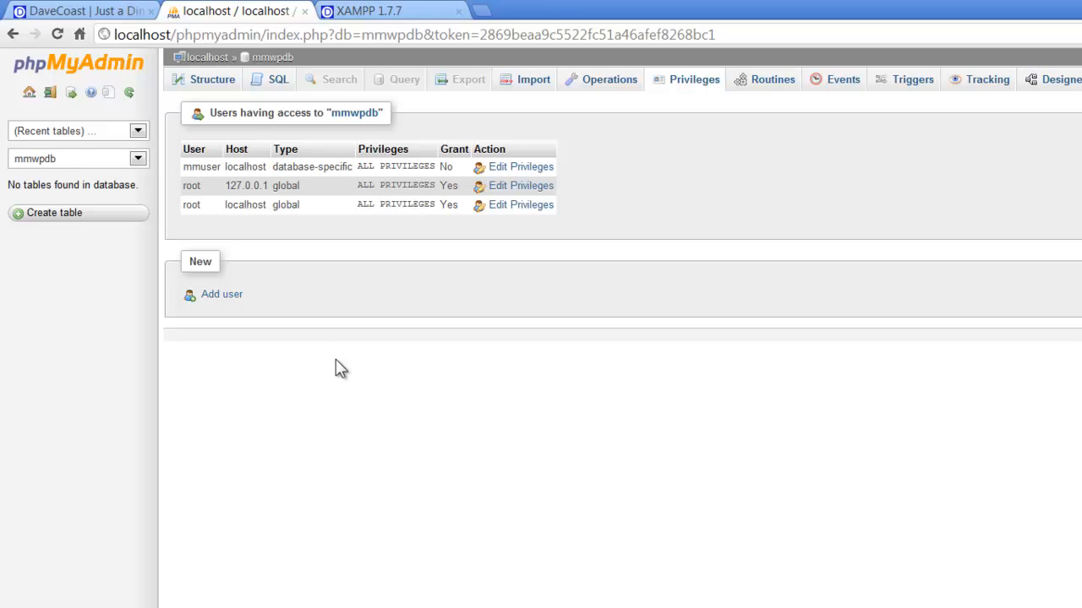
mouse_move(454, 501)
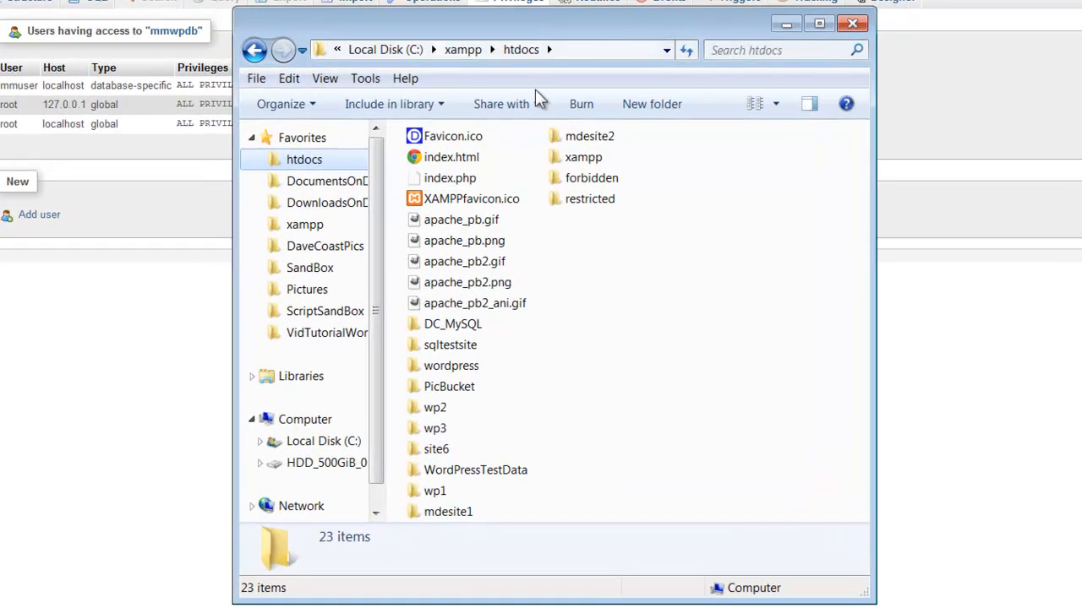
mouse_move(556, 72)
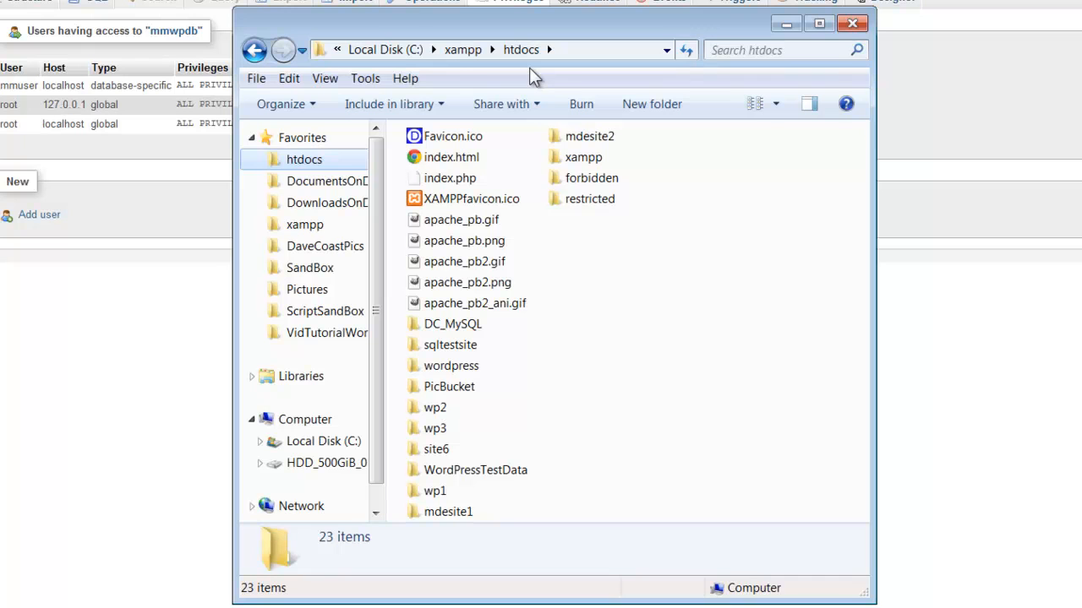
- Paste a copy of the wordpress folder into htdocs
left_click(451, 366)
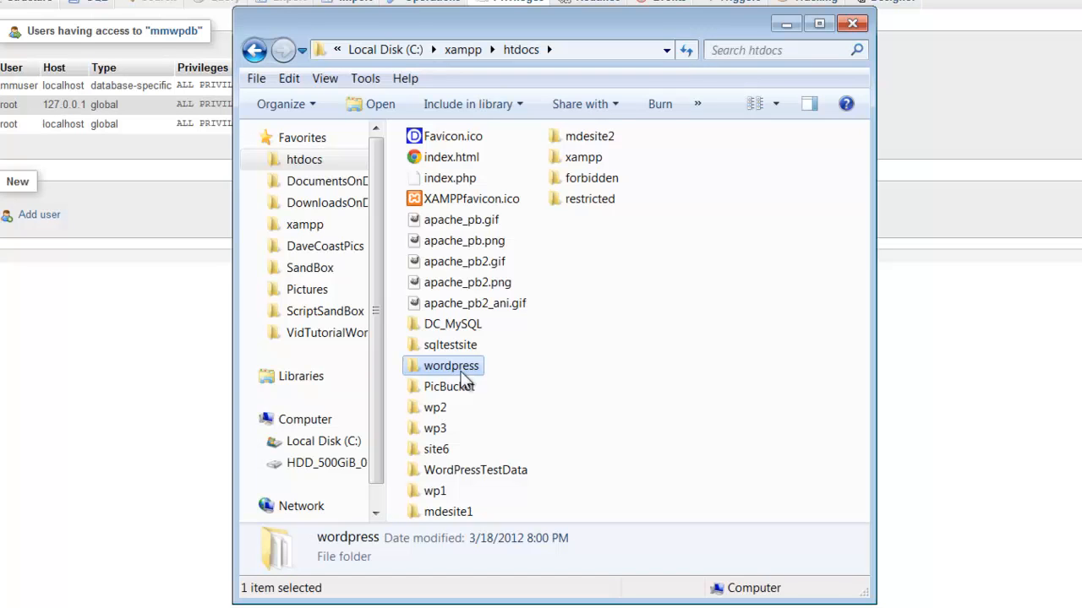
right_click(443, 366)
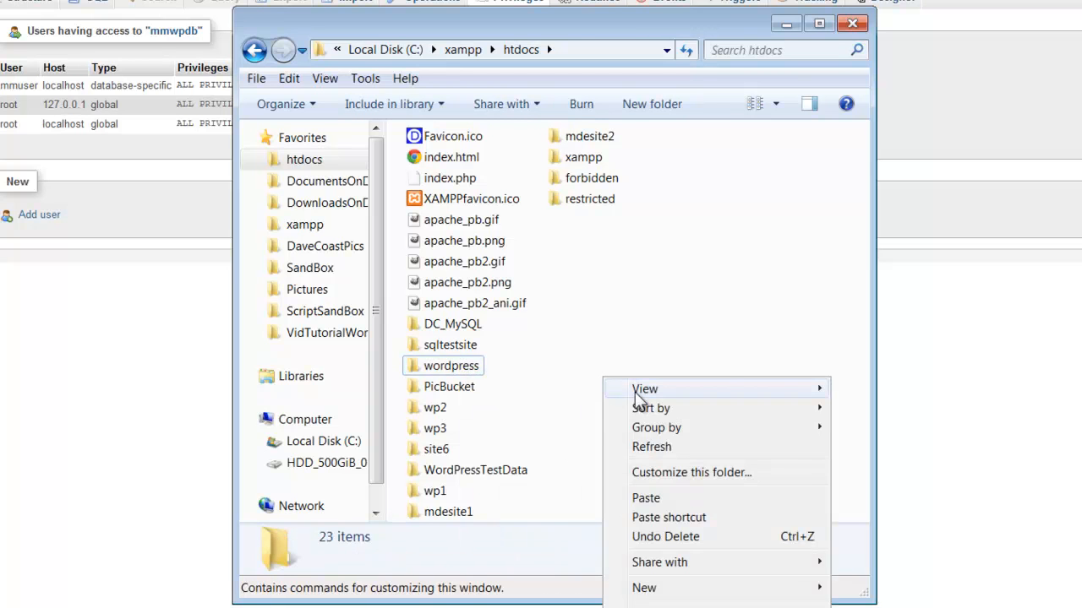
left_click(672, 504)
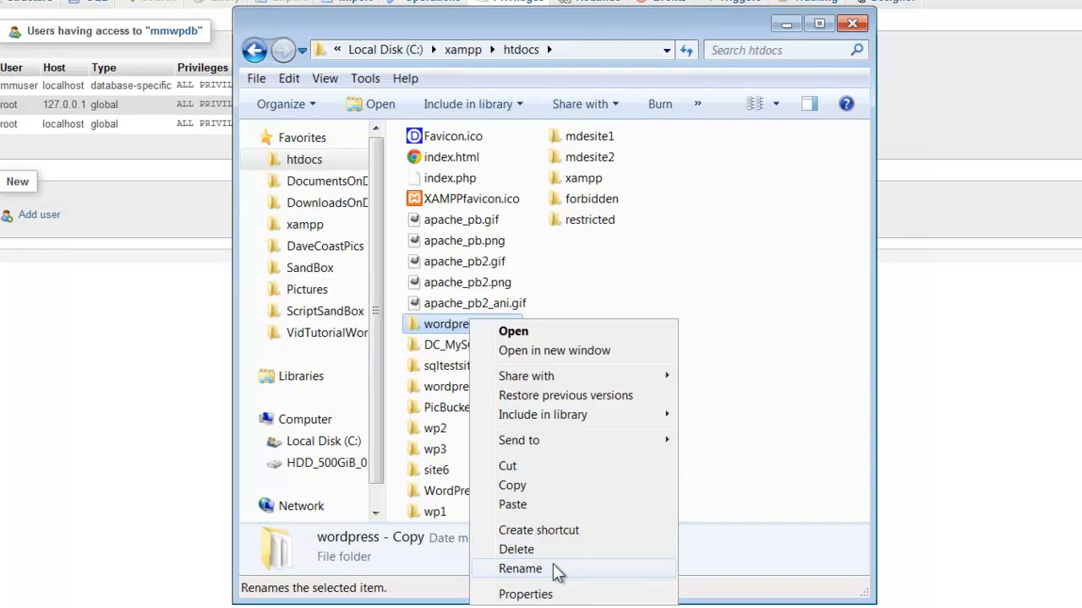
- Rename the wordpress copy to mmwpsite
left_click(522, 569)
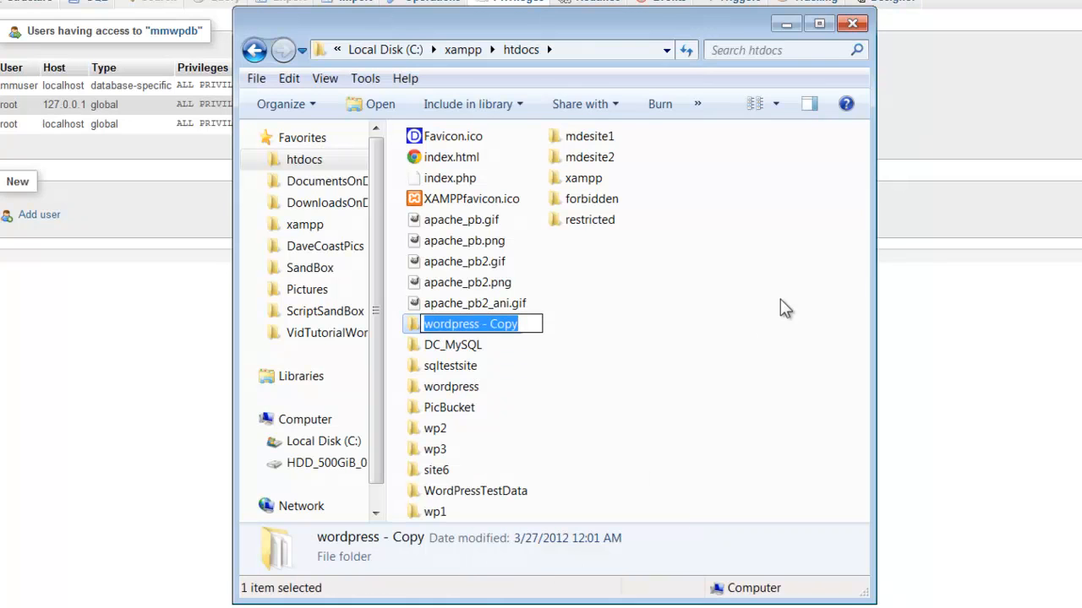
type("mm")
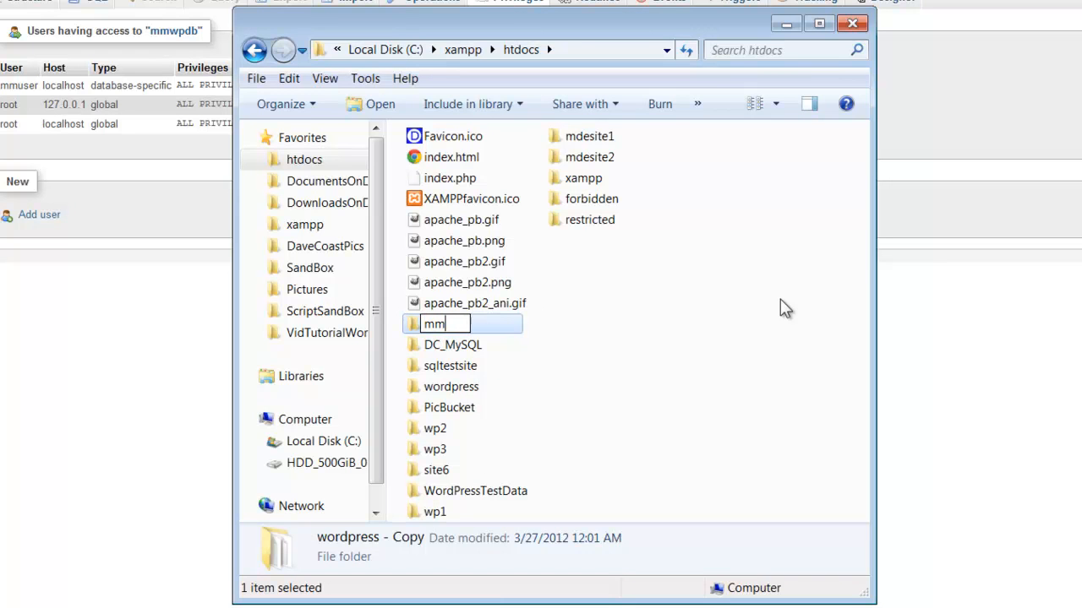
type("wpsit")
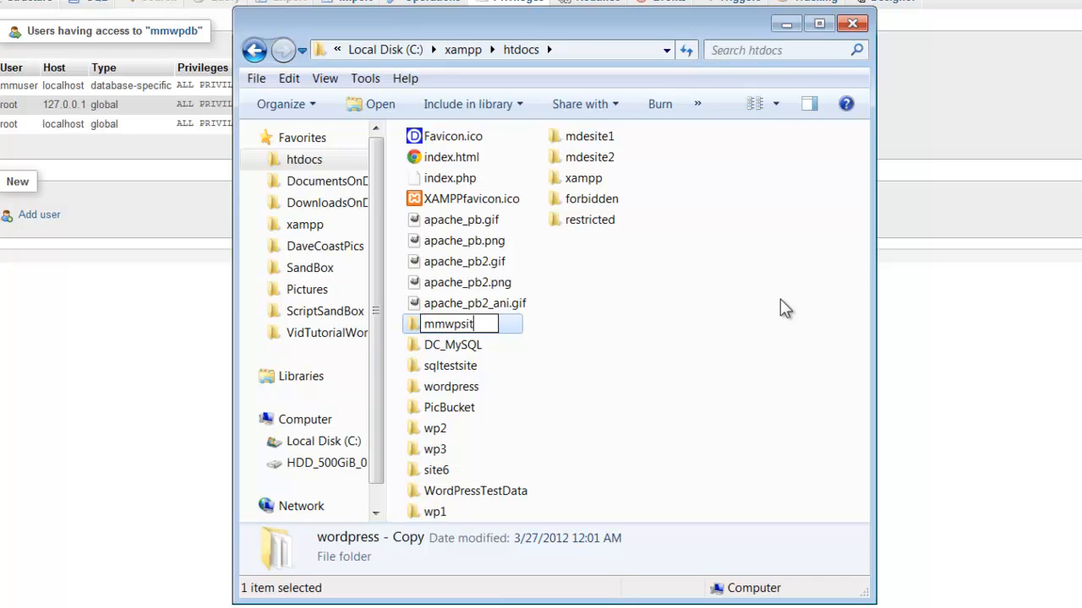
type("e")
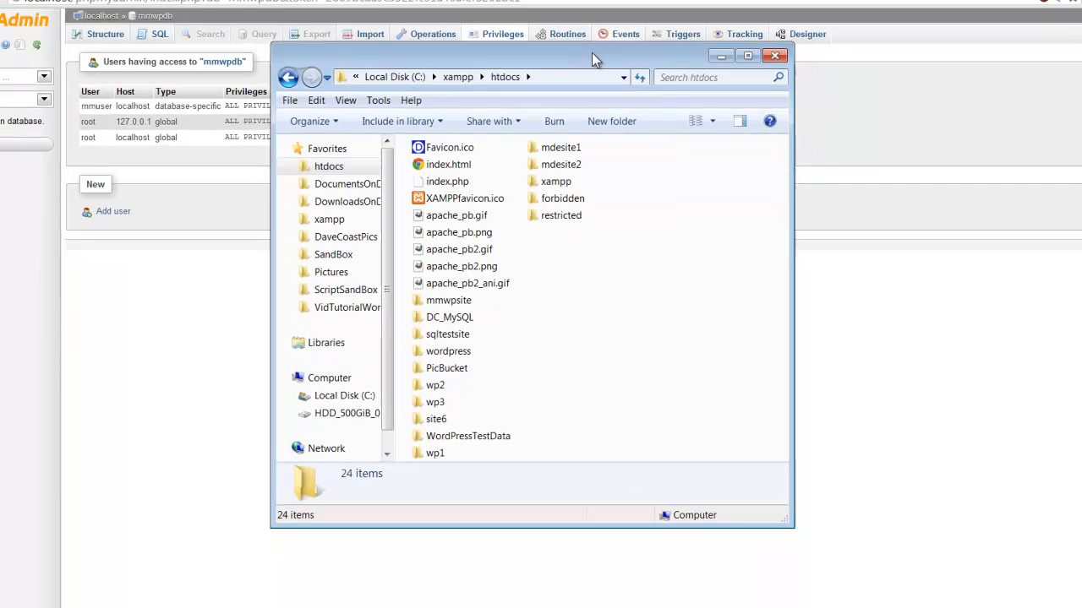
- Load localhost/mmwpsite/ in Chrome, reaching the missing wp-config.php notice
left_click(774, 55)
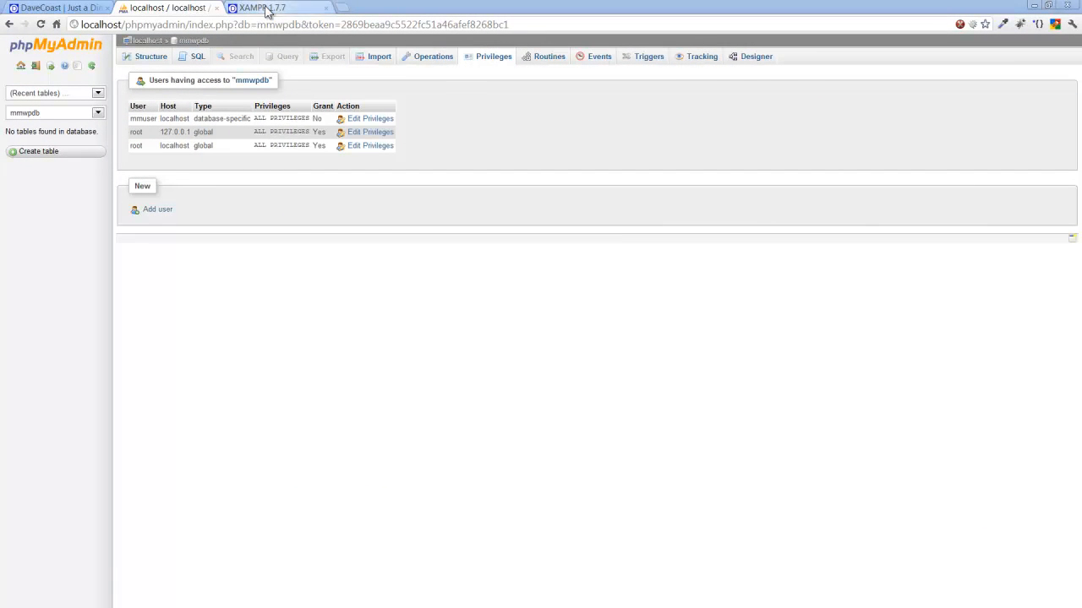
left_click(271, 8)
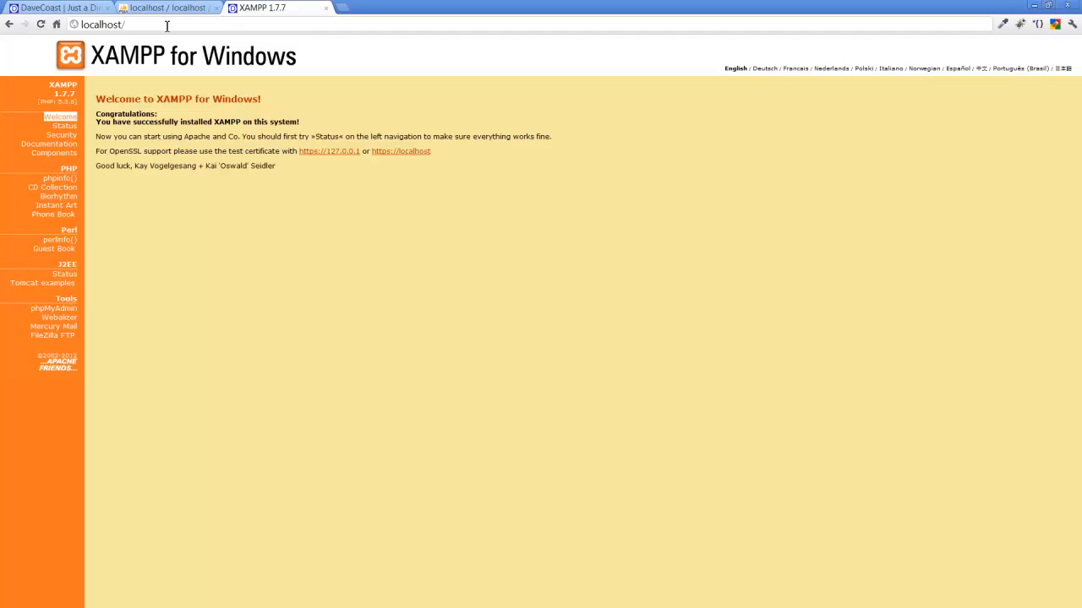
type("mmwp")
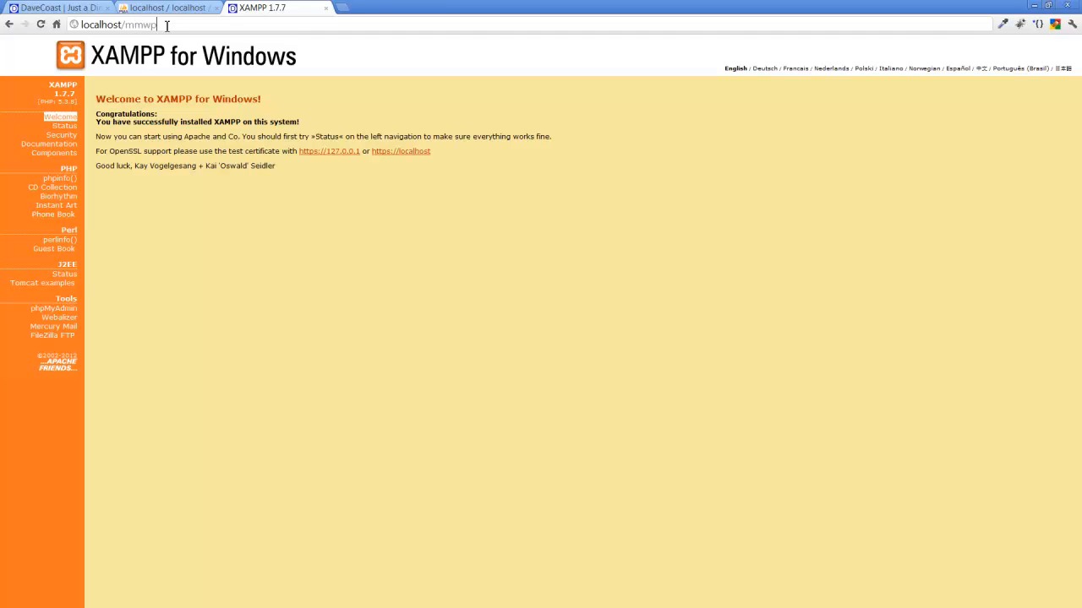
type("site")
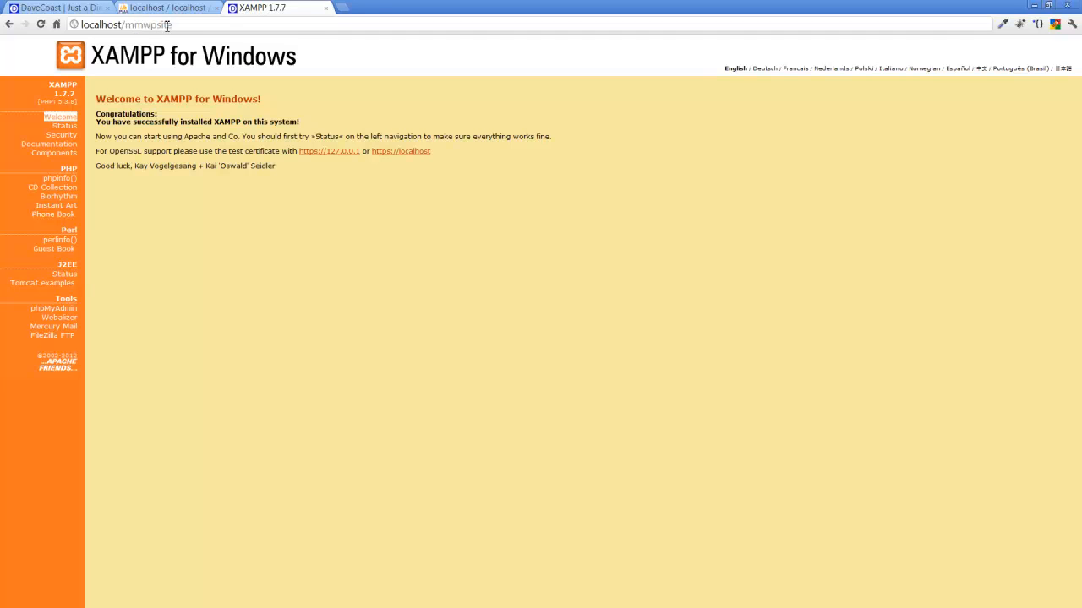
type("/")
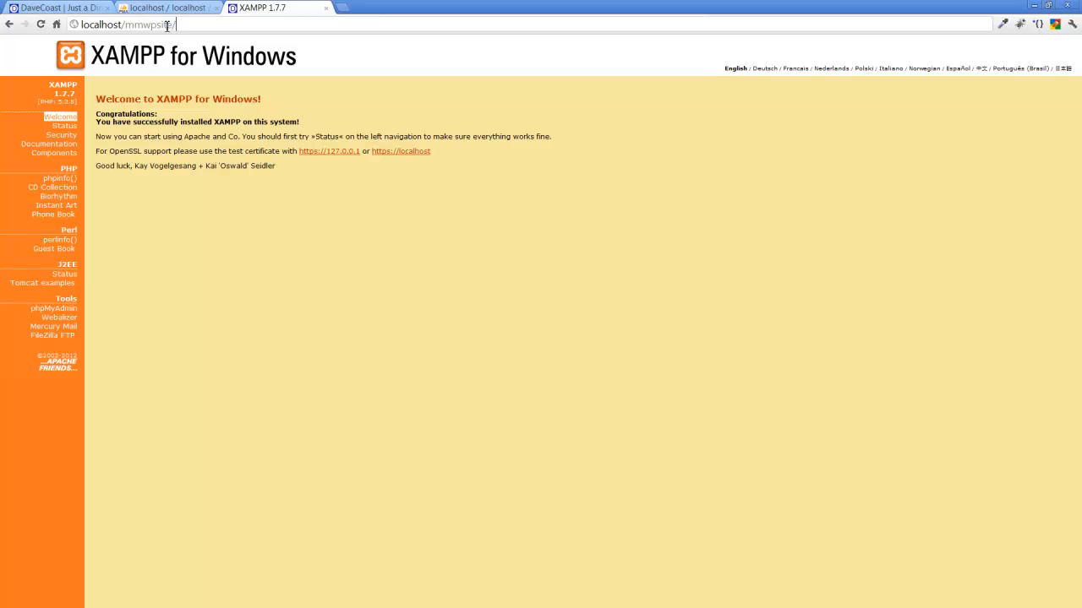
type("/wp-a")
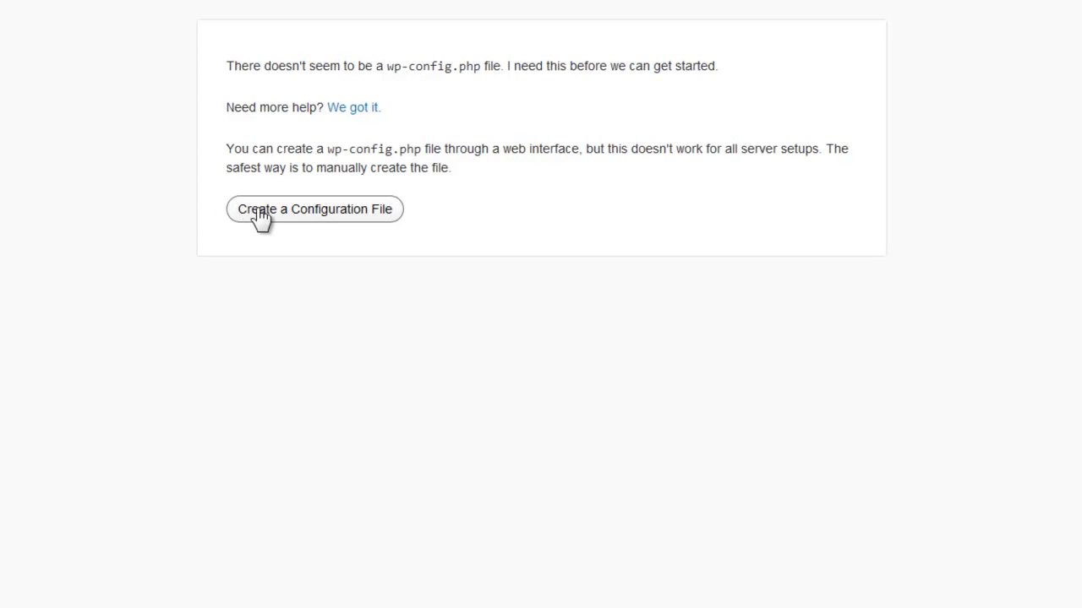
- Start the wp-config.php creation and continue past the welcome screen to the database form
left_click(315, 209)
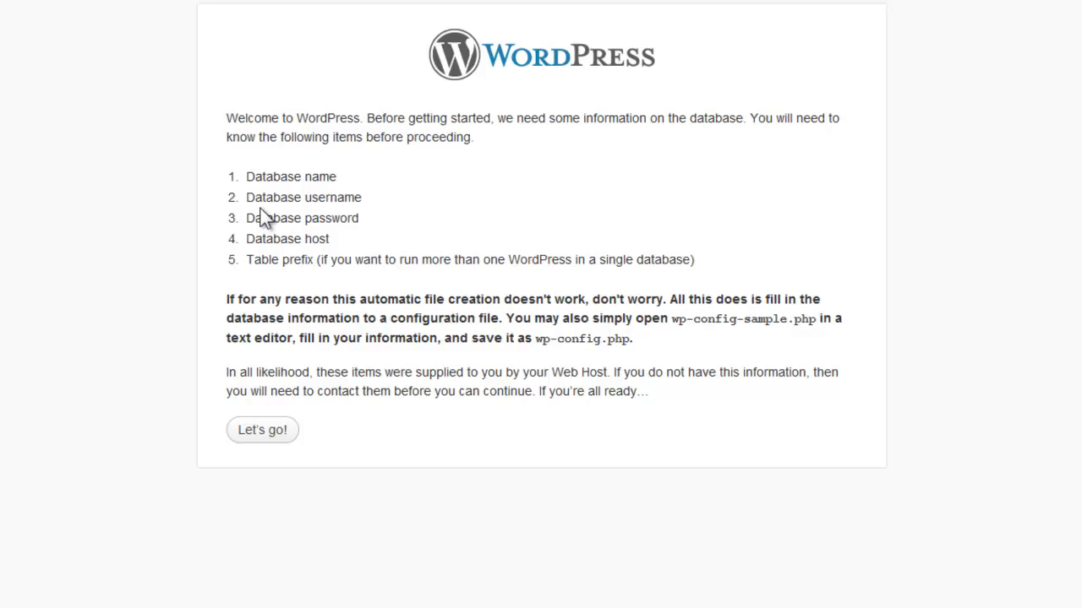
mouse_move(201, 353)
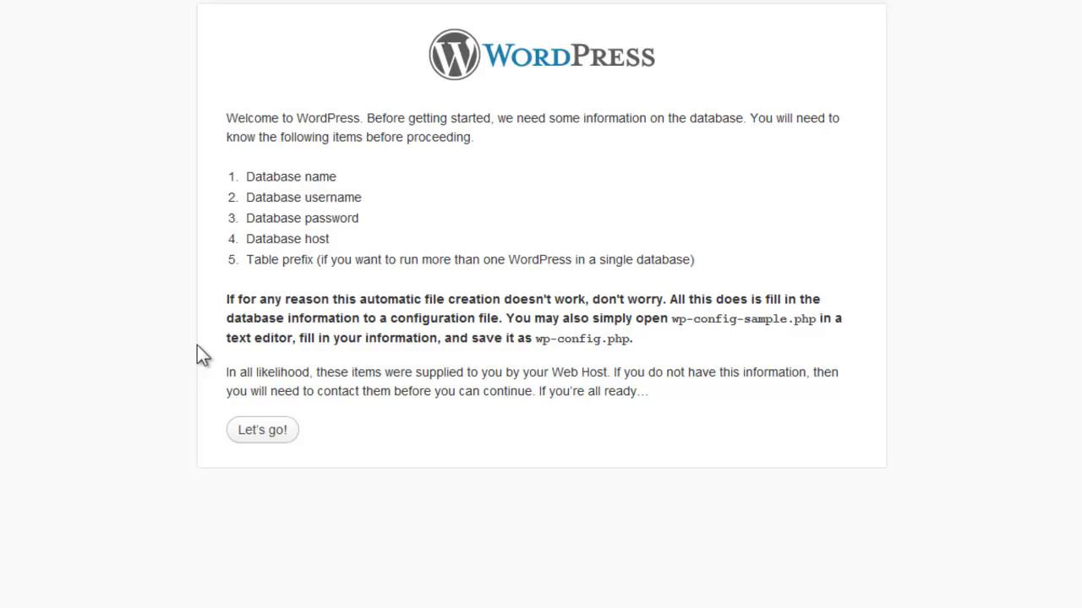
left_click(262, 430)
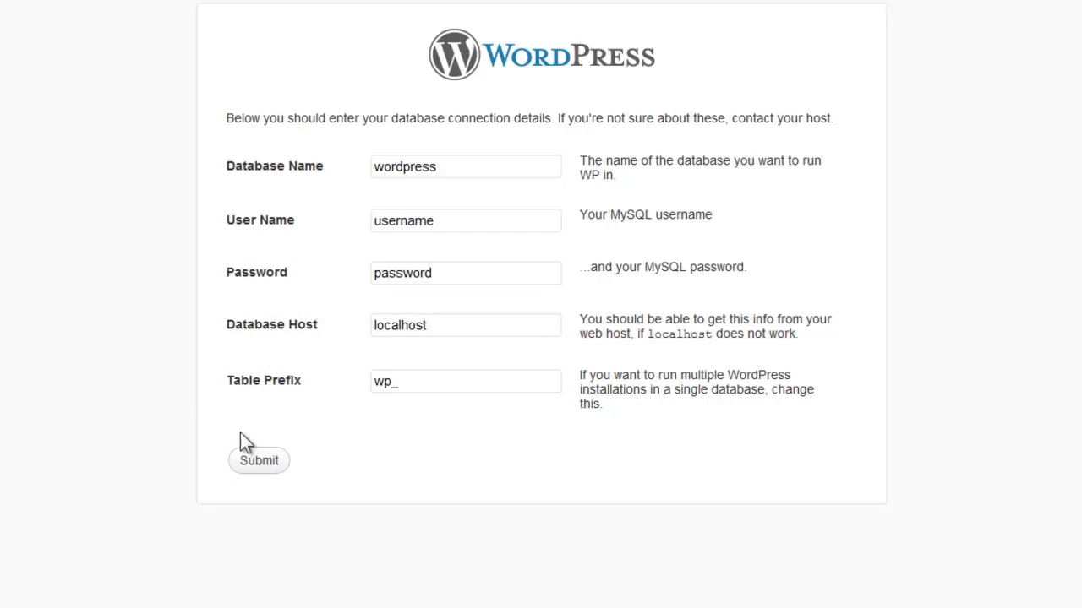
- Submit database mmwpdb, user mmuser, its password and host localhost
left_click(466, 167)
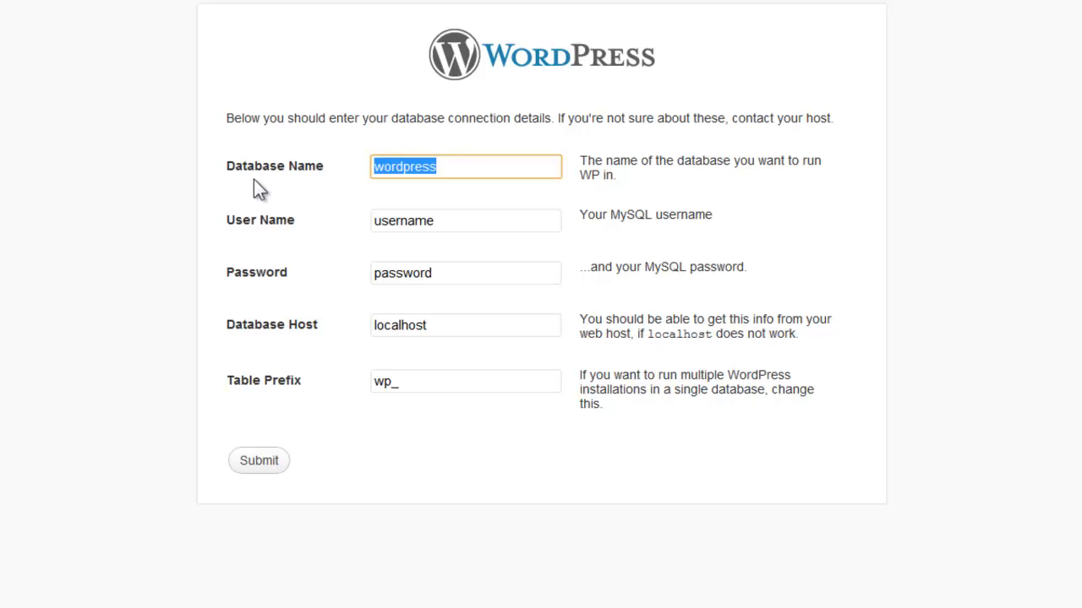
type("mmjw")
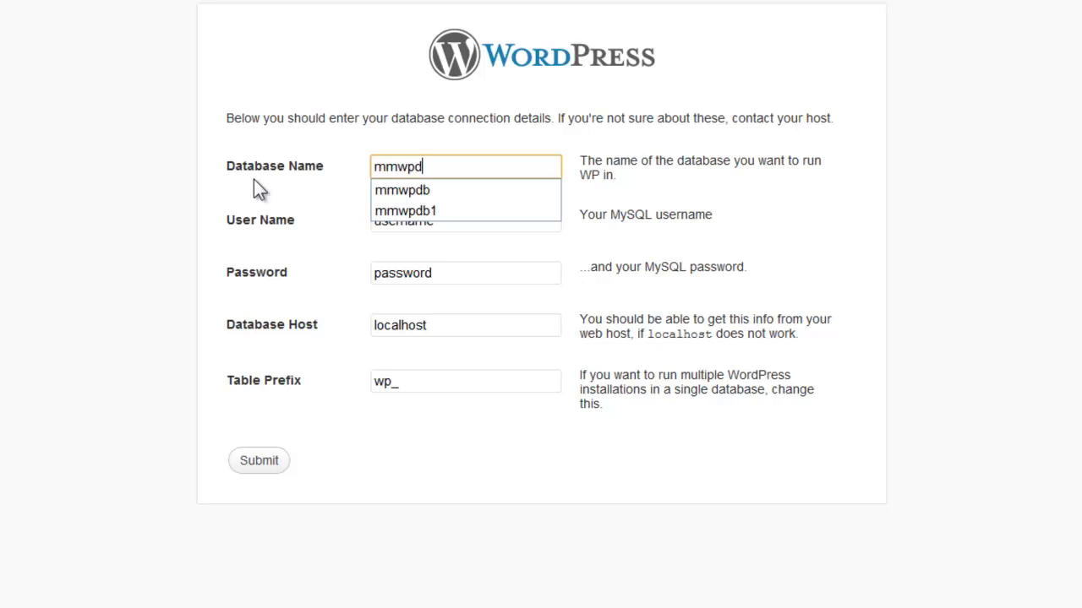
type("b")
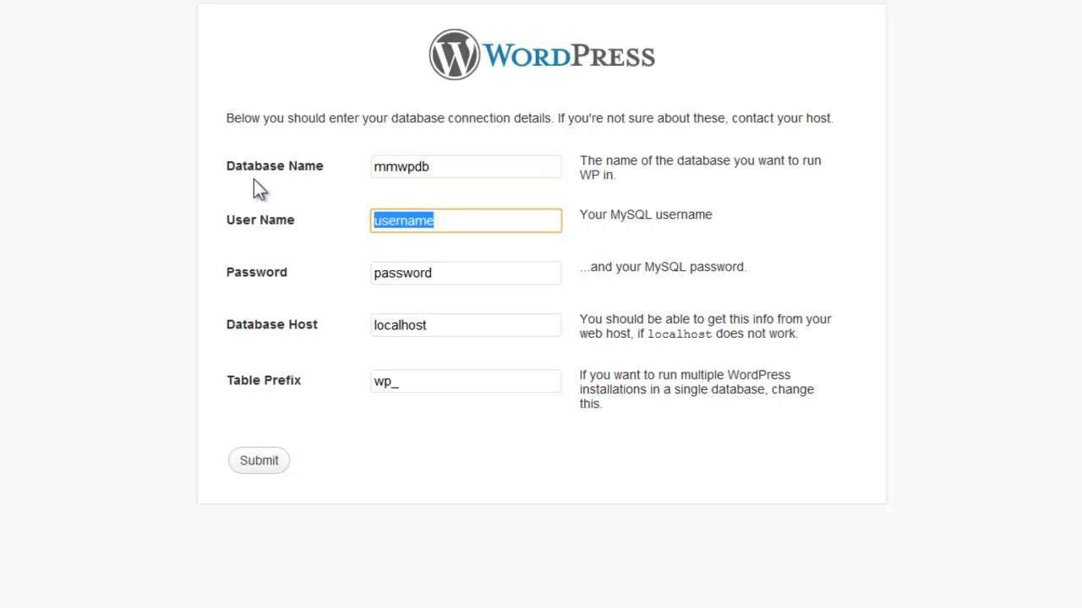
type("mmus")
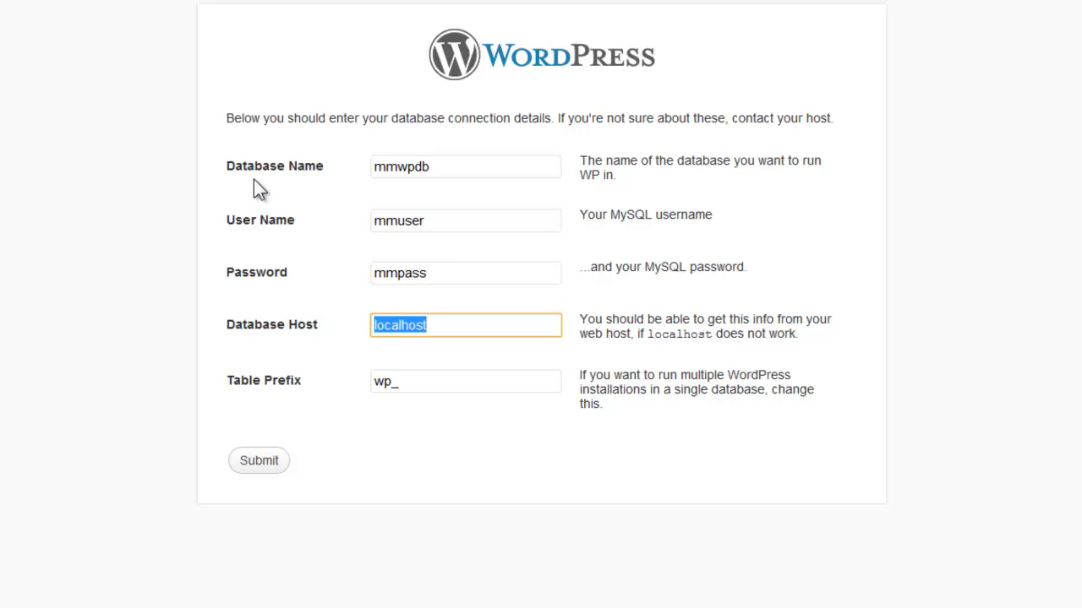
key("Delete")
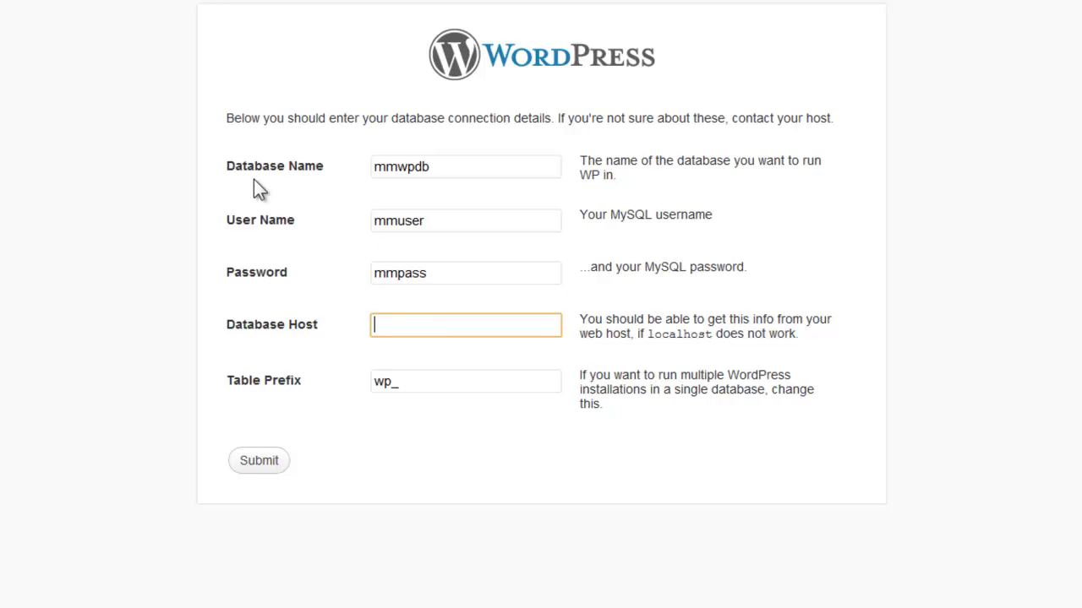
type("localhost")
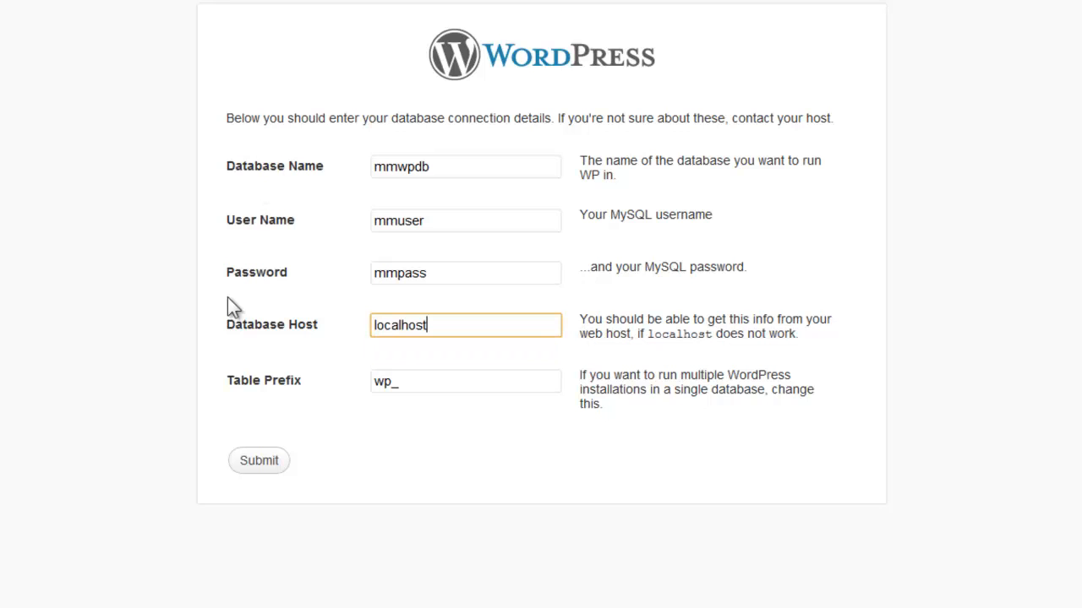
mouse_move(263, 482)
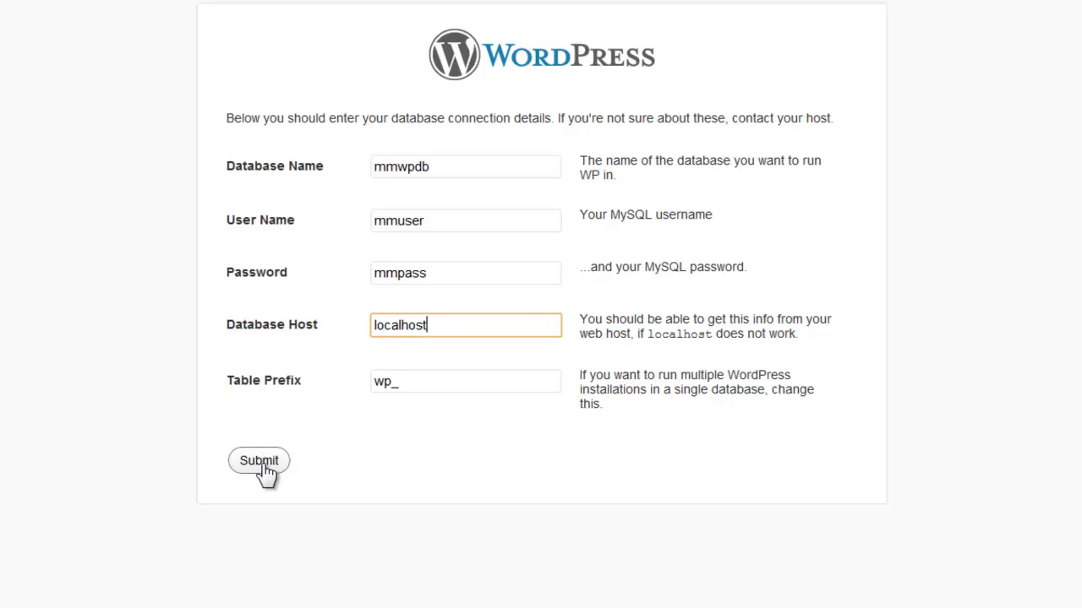
left_click(258, 461)
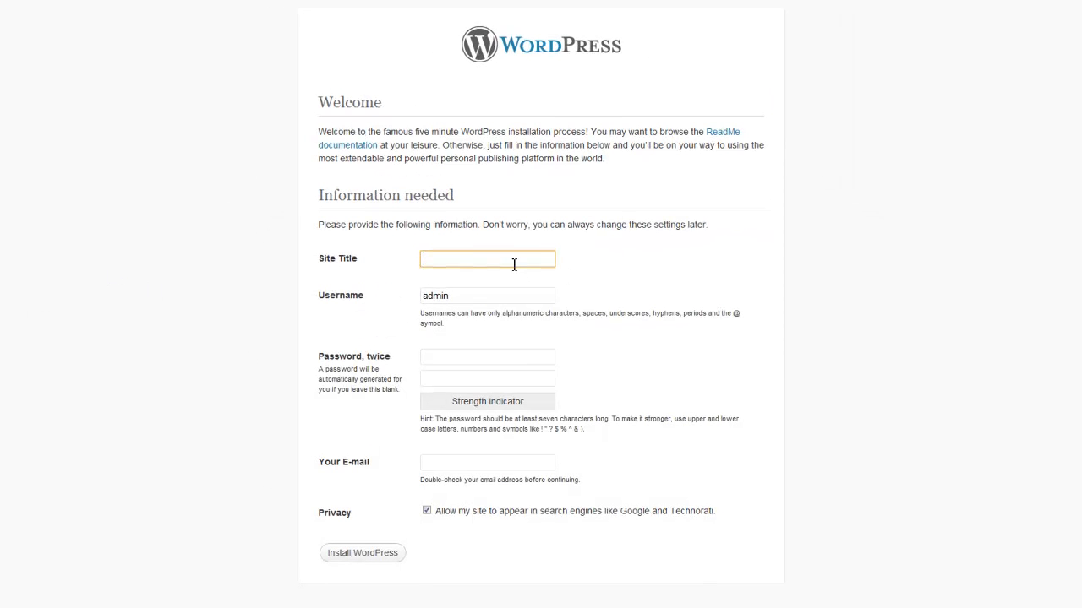
left_click(486, 259)
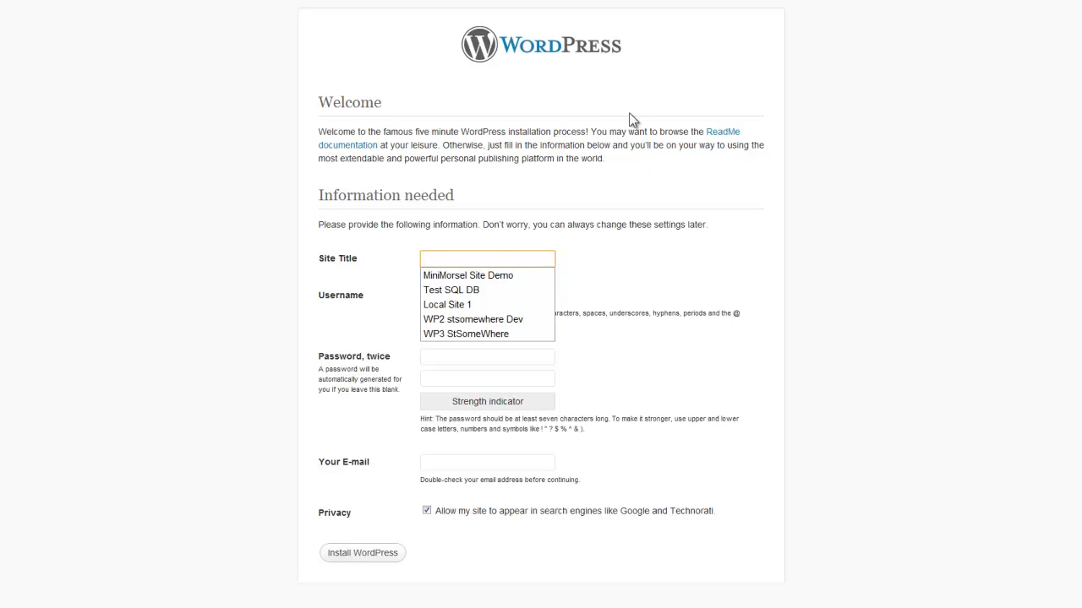
left_click(468, 275)
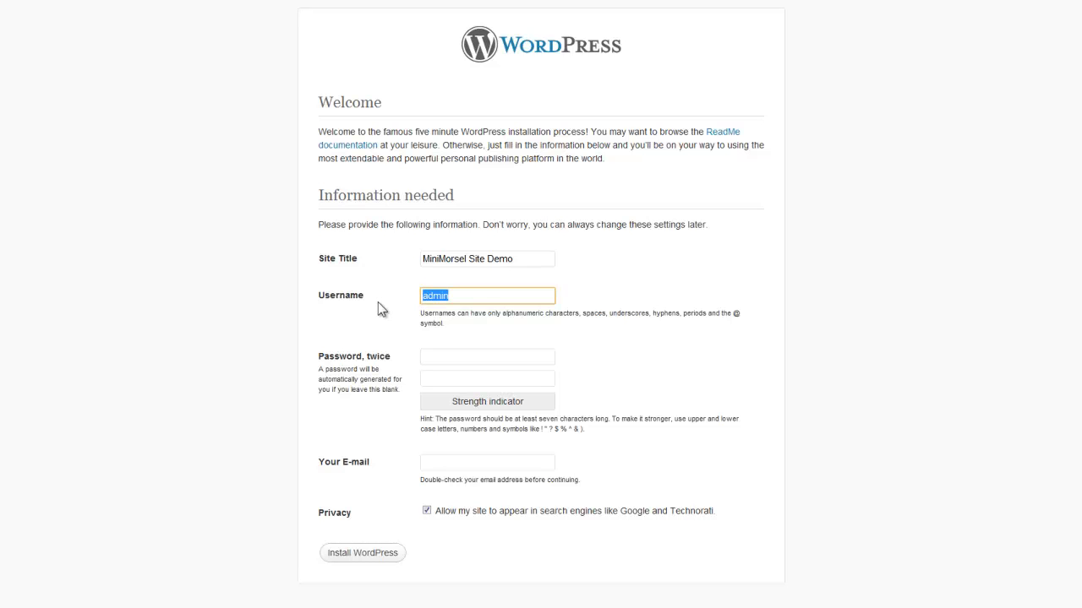
type("mm")
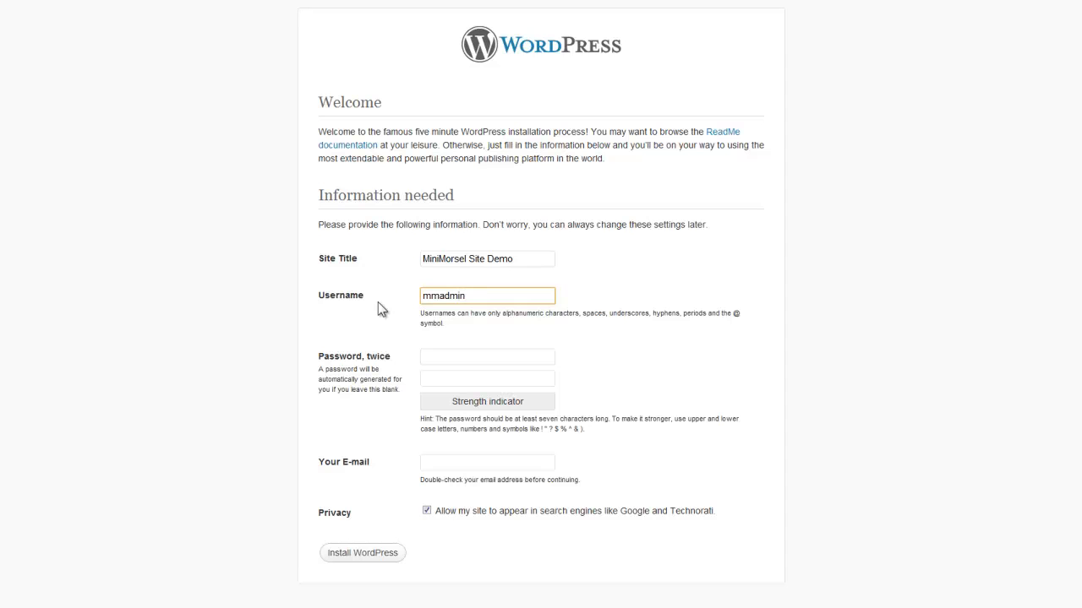
left_click(487, 357)
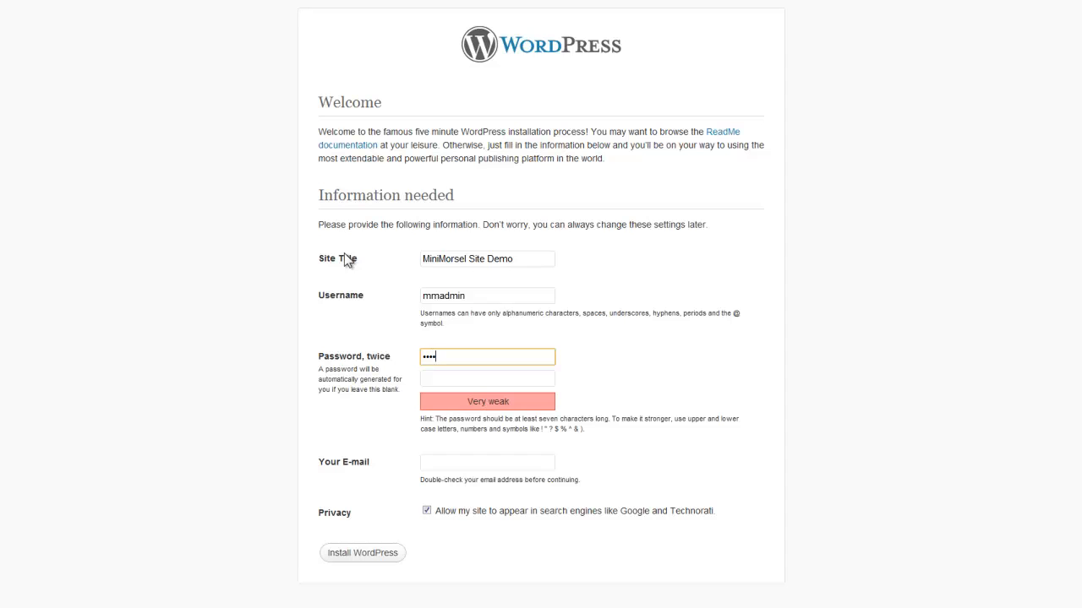
type("•••")
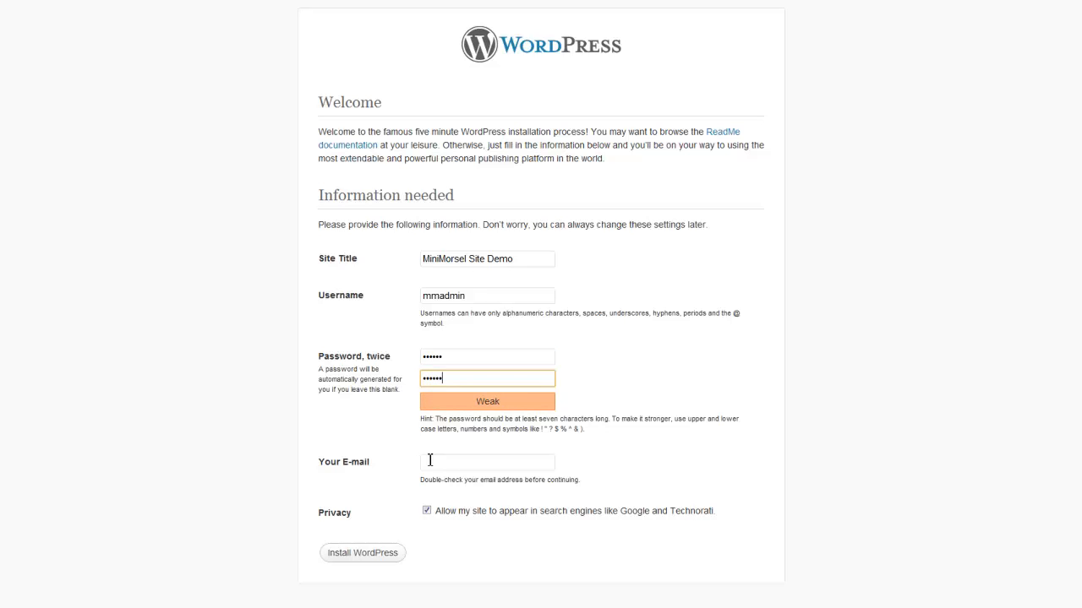
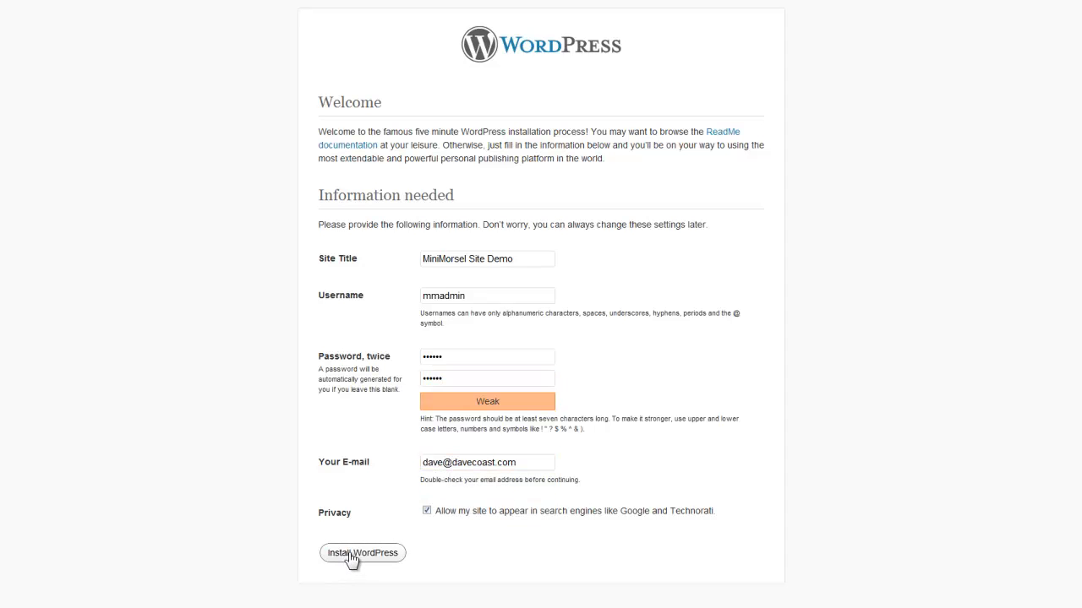
left_click(360, 553)
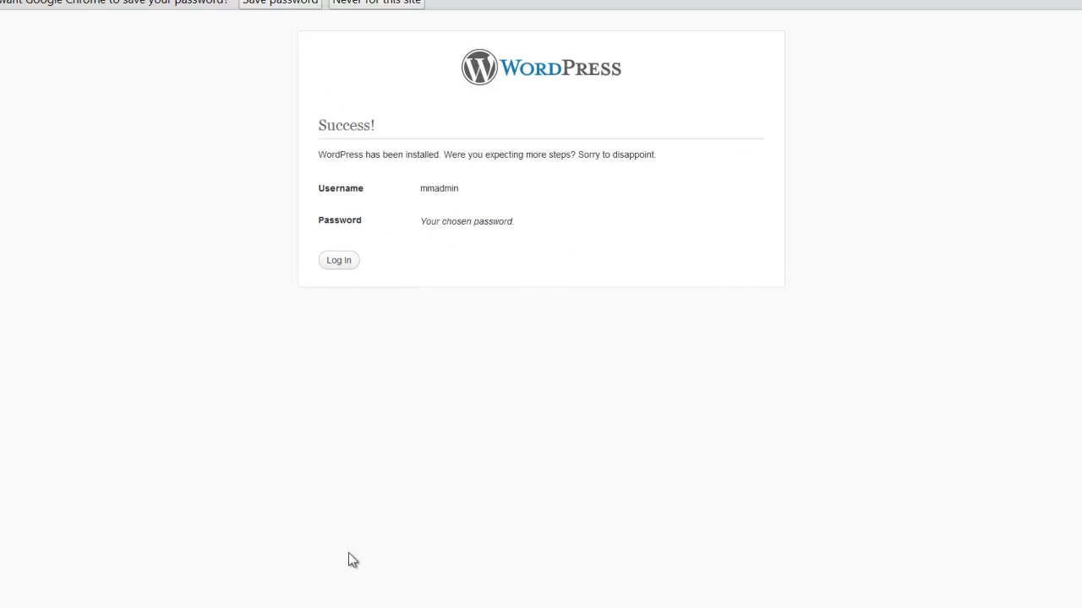
mouse_move(368, 537)
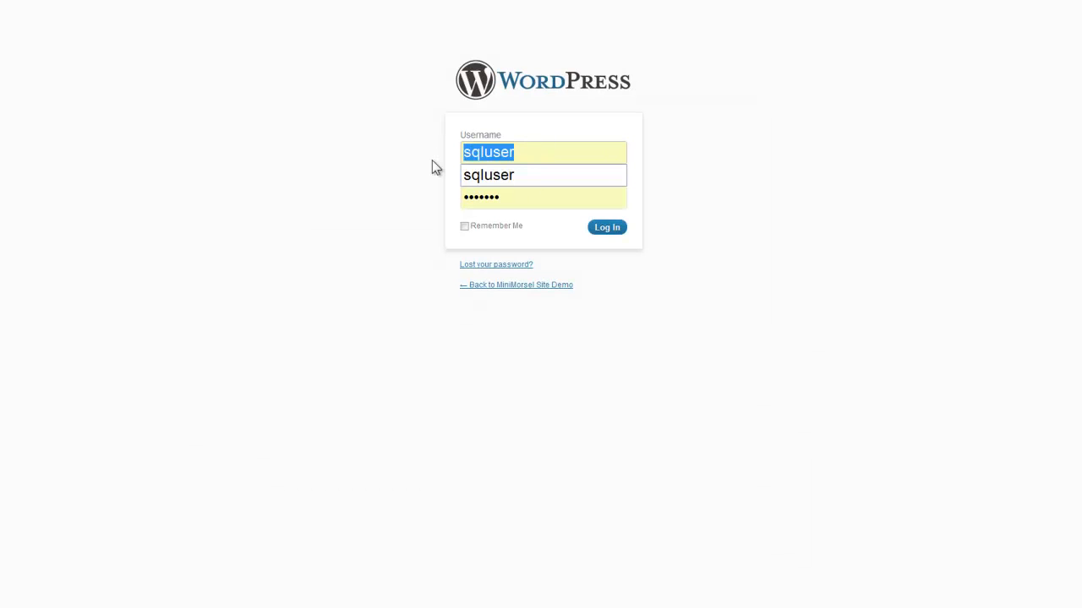
- Sign in to MiniMorsel Site Demo as mmadmin with the new admin password
type("mmadmin")
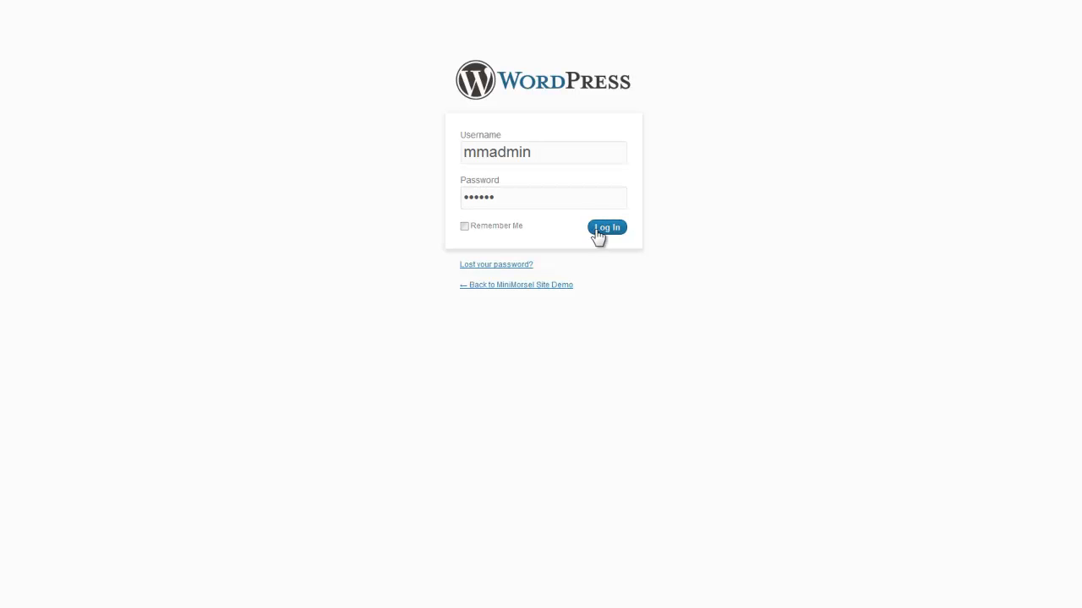
left_click(608, 226)
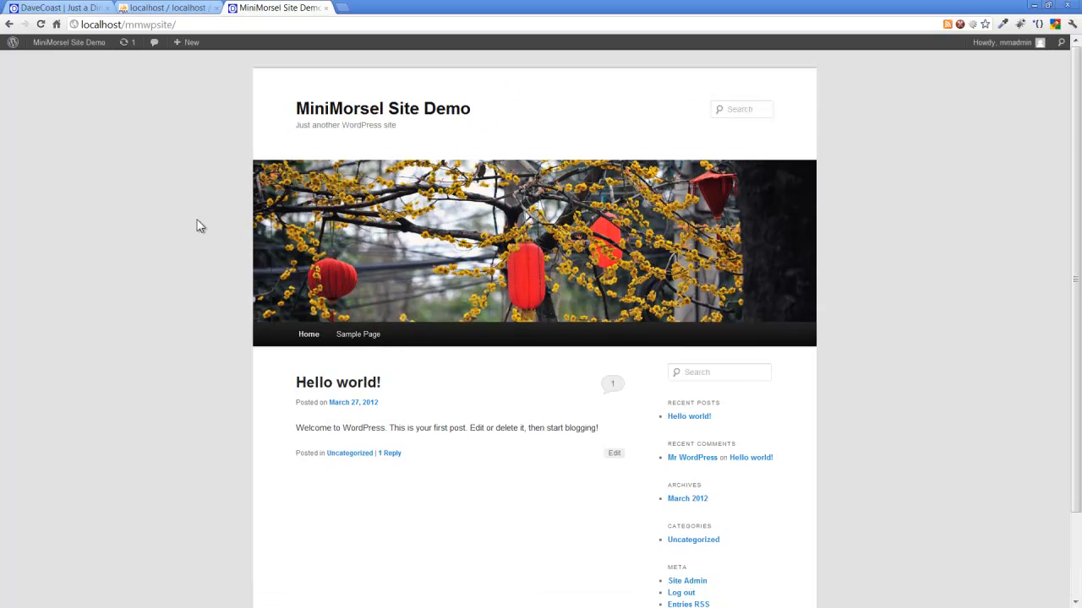
mouse_move(773, 277)
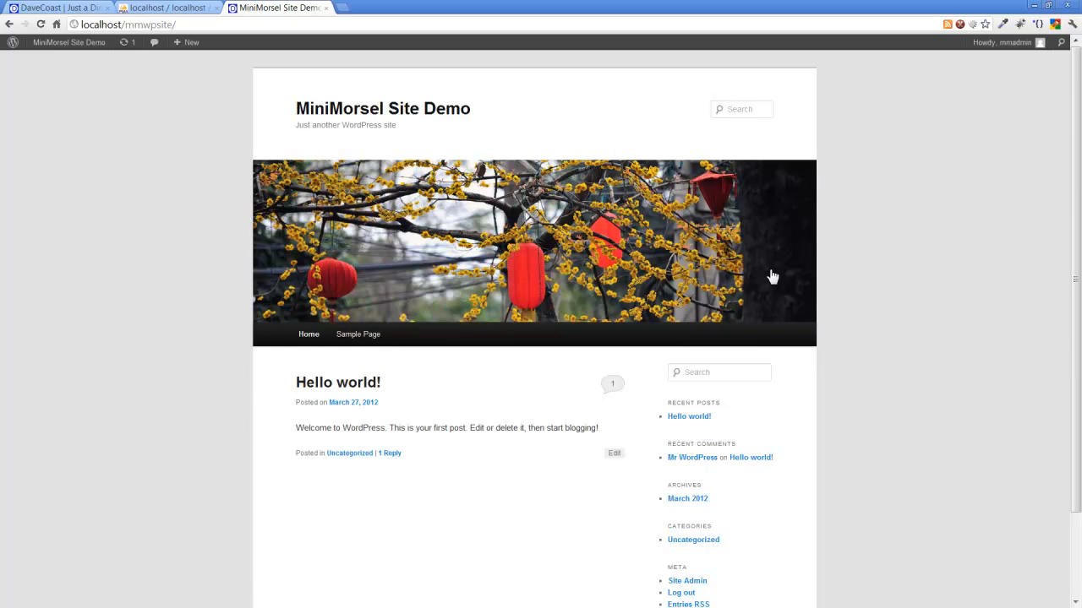